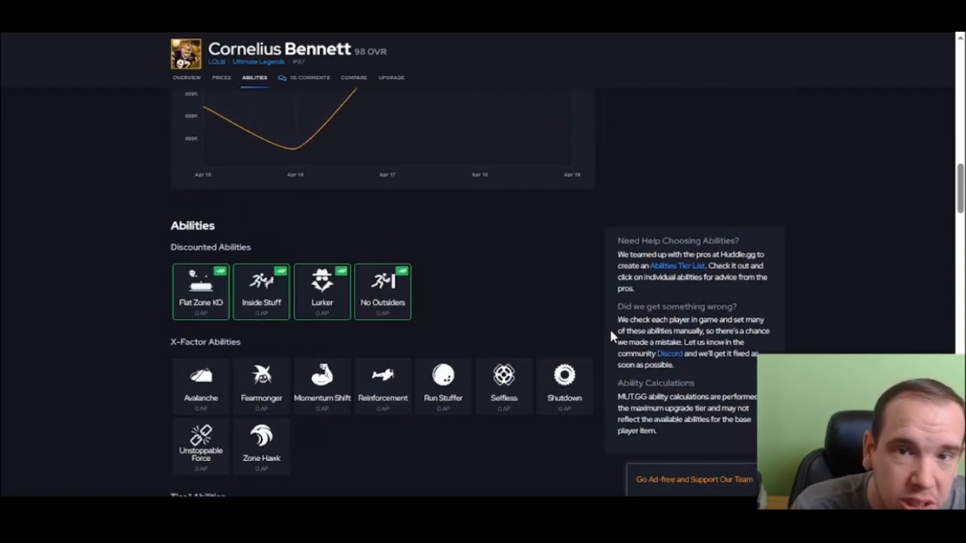
- Scroll Cornelius Bennett's abilities past Tier 3 and player-specific abilities to the comments
scroll(down, 3)
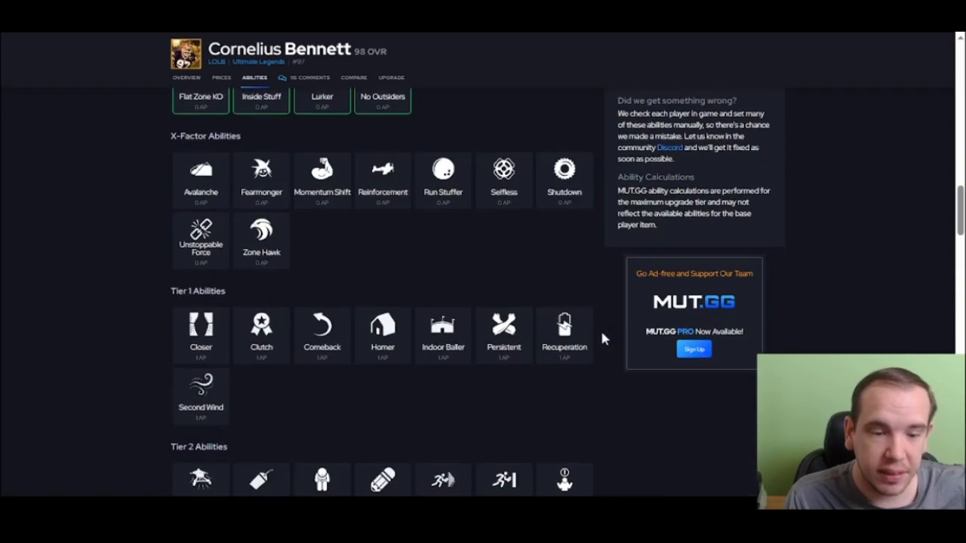
scroll(down, 3)
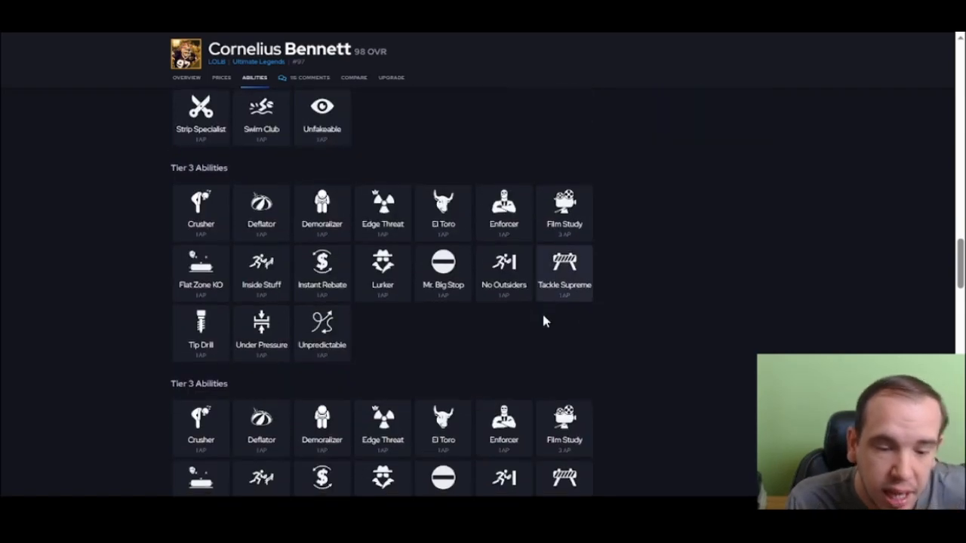
scroll(down, 3)
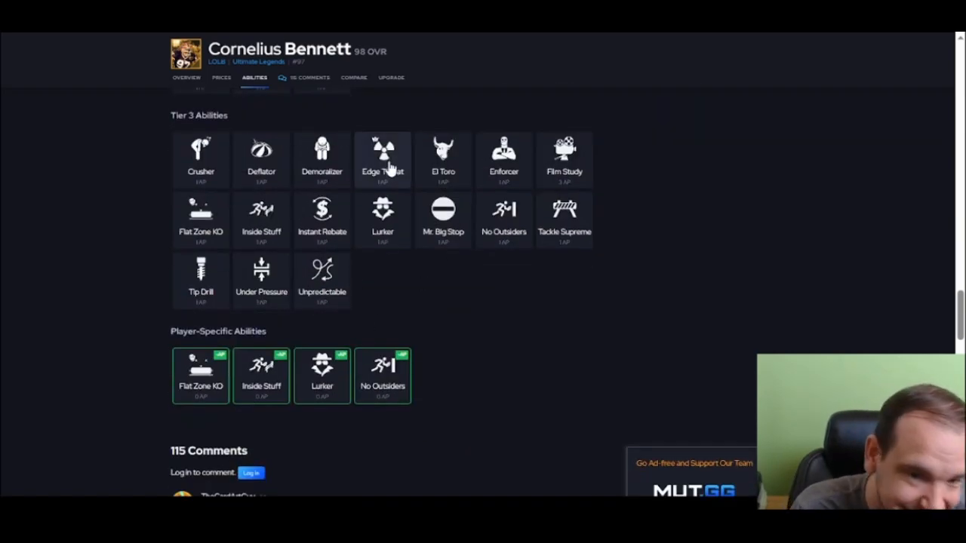
mouse_move(430, 200)
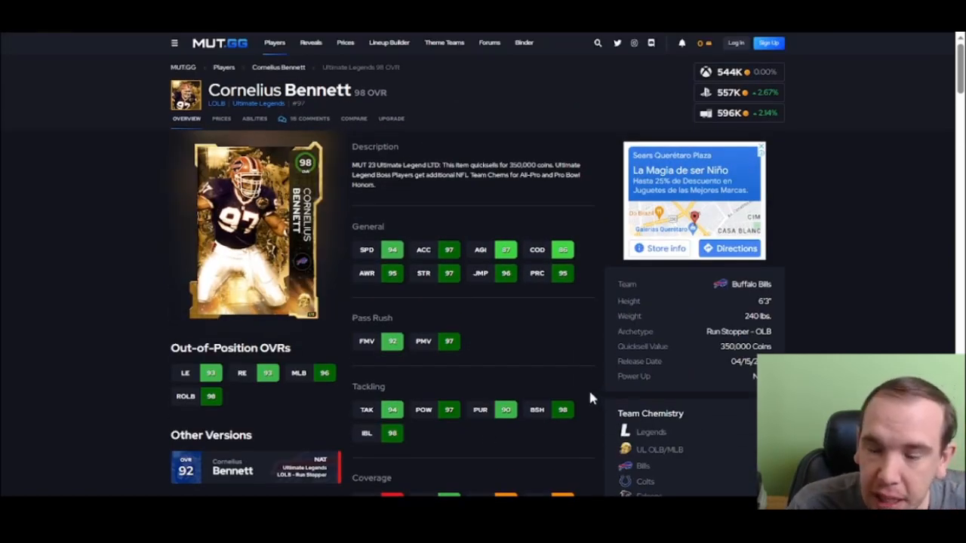
mouse_move(549, 356)
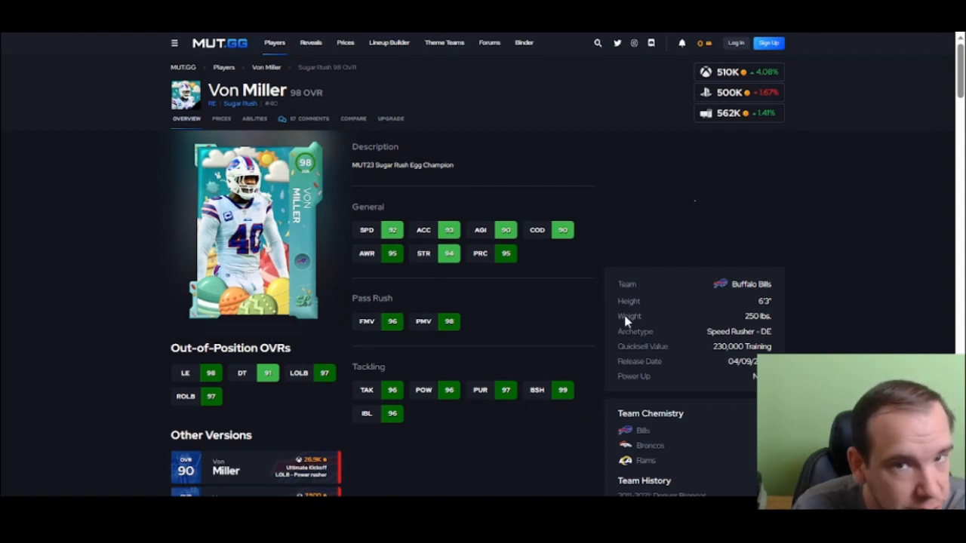
mouse_move(672, 406)
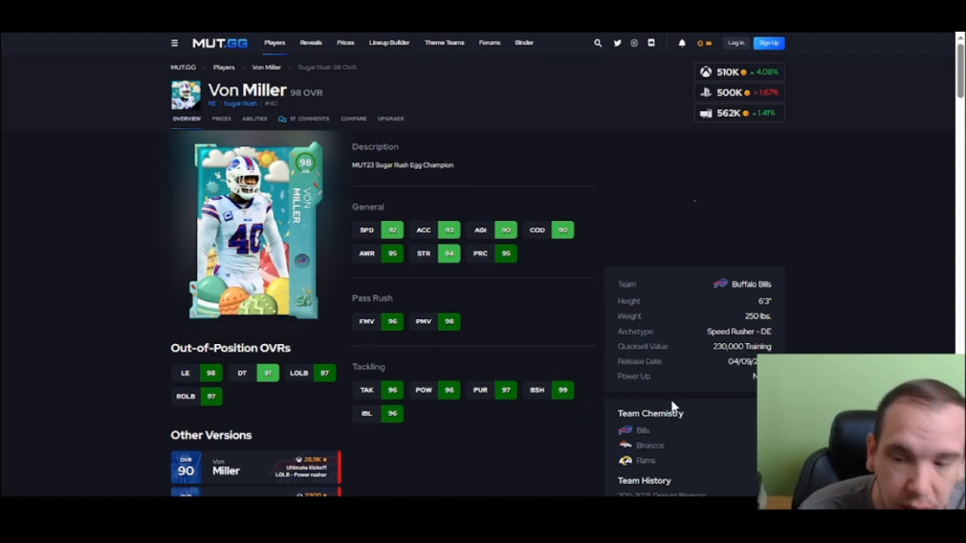
mouse_move(593, 308)
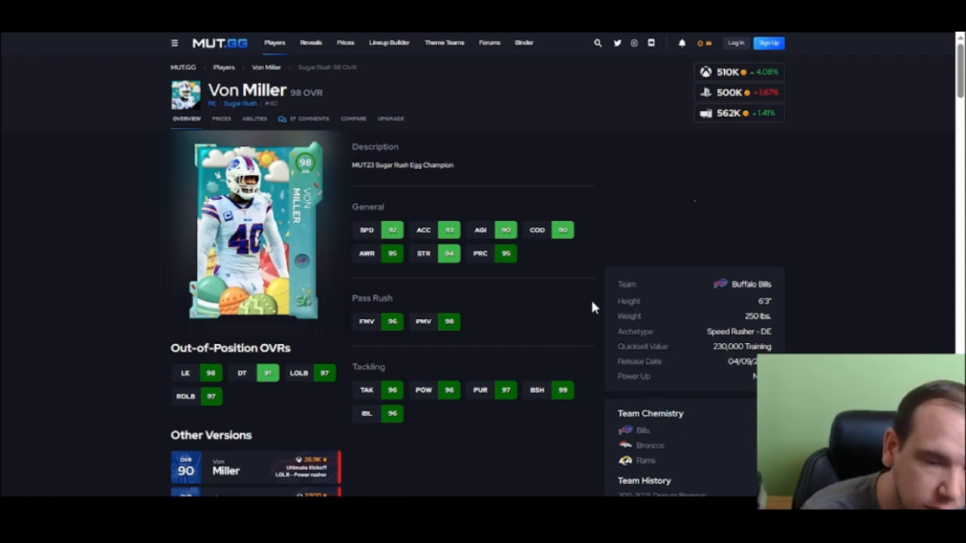
- Scroll the Von Miller 98 OVR Sugar Rush abilities, then return to its overview
scroll(down, 3)
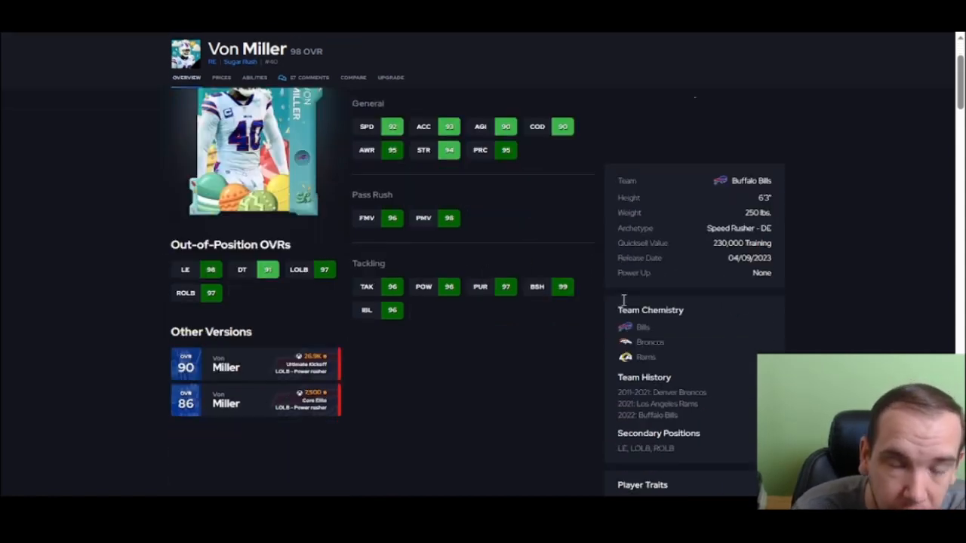
scroll(down, 3)
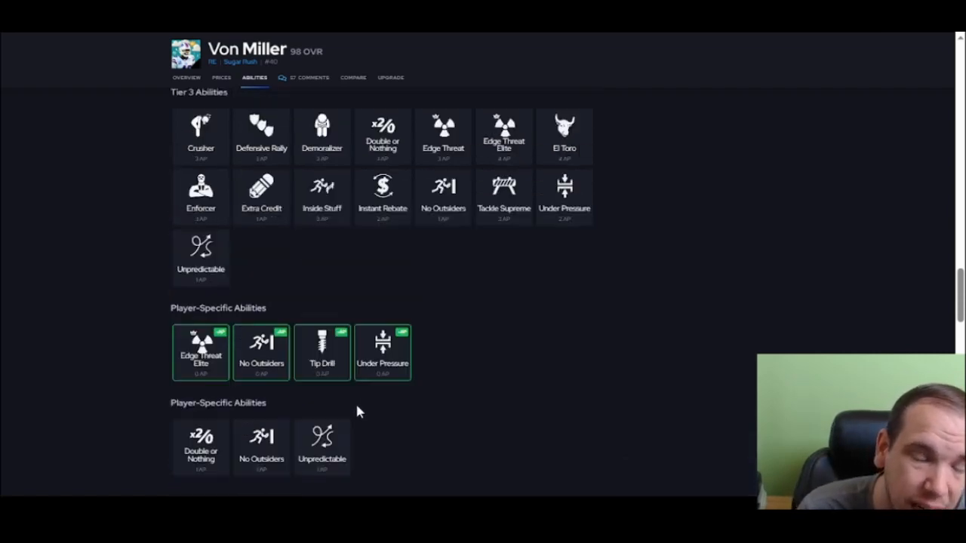
click(221, 77)
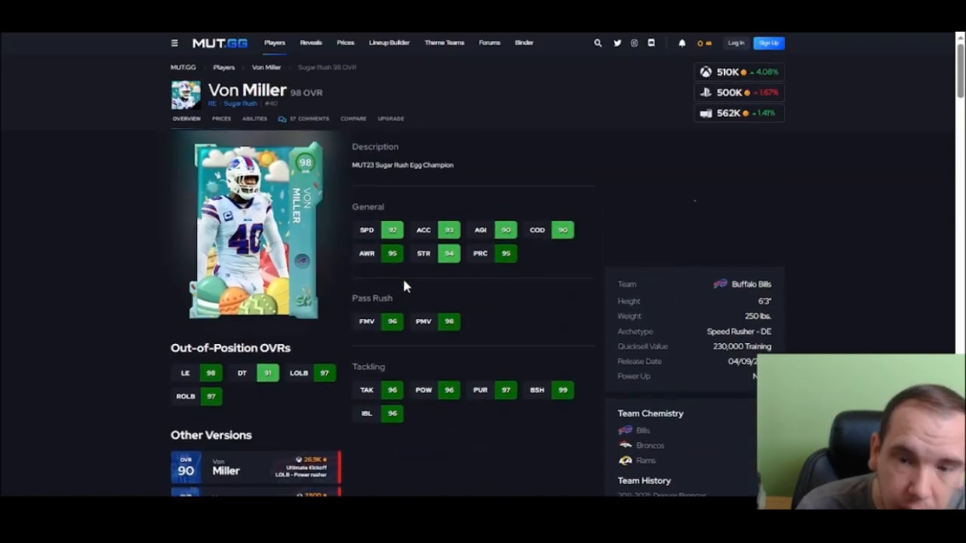
mouse_move(513, 304)
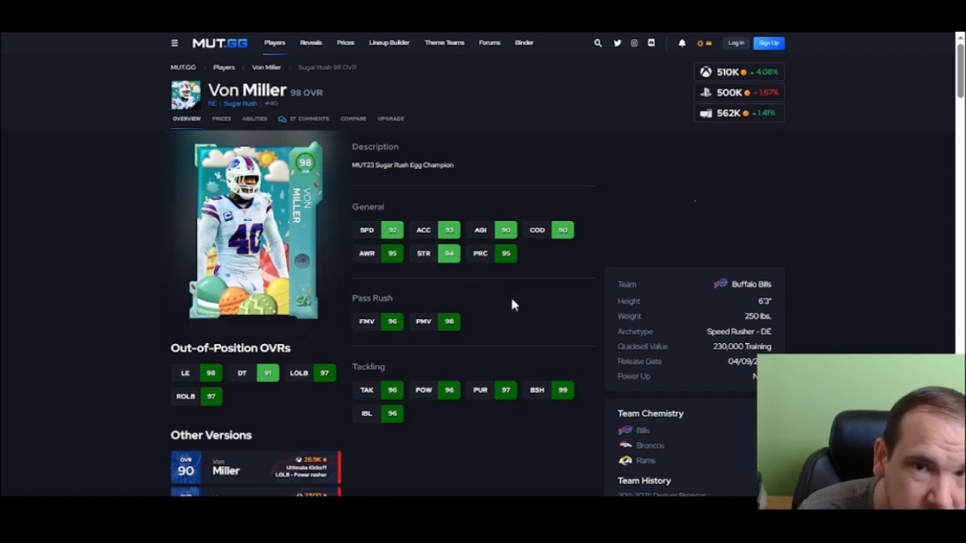
mouse_move(494, 311)
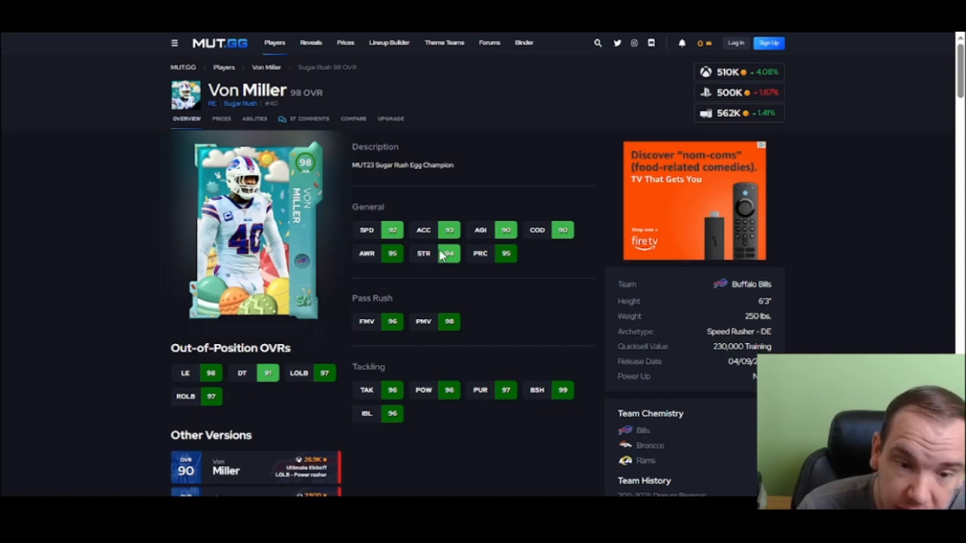
mouse_move(498, 308)
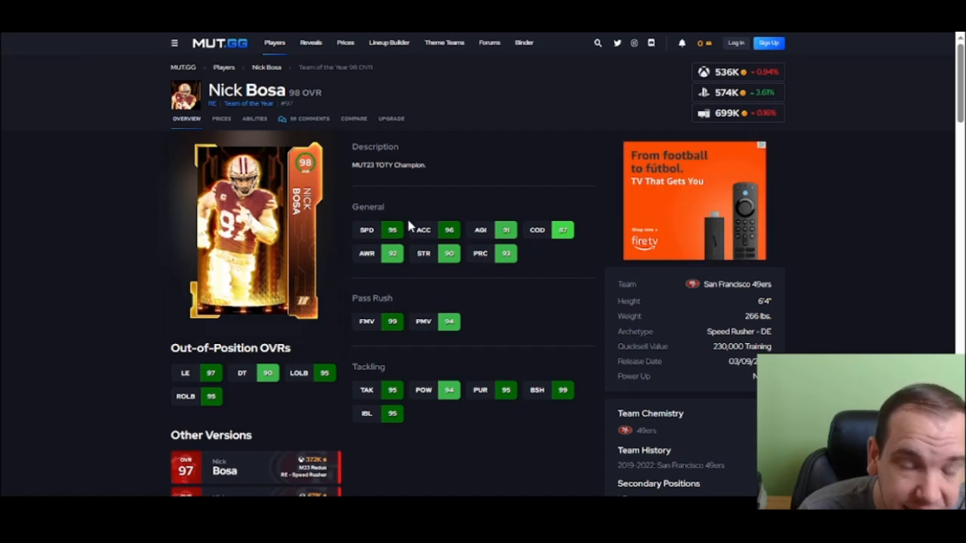
mouse_move(539, 396)
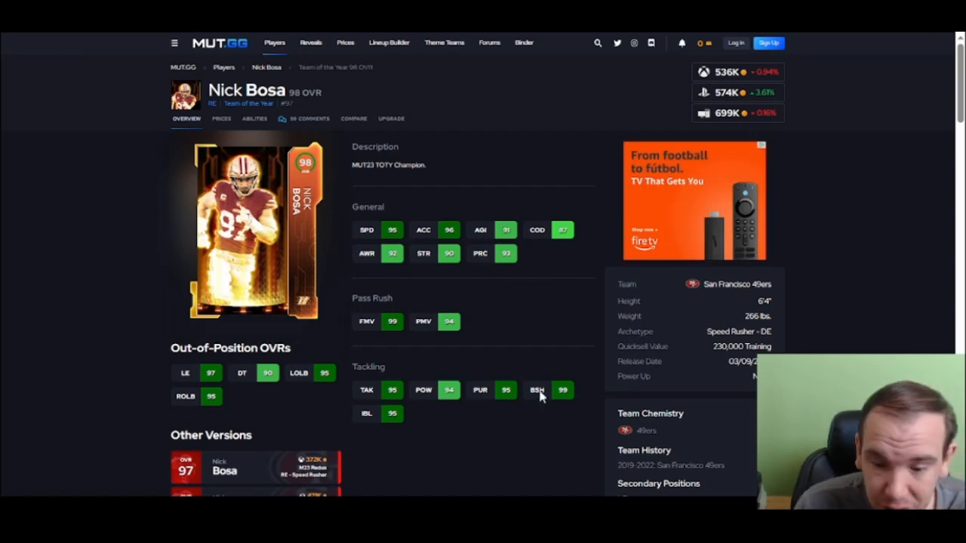
- Review Nick Bosa's 98 OVR Team of the Year prices and abilities list
scroll(down, 3)
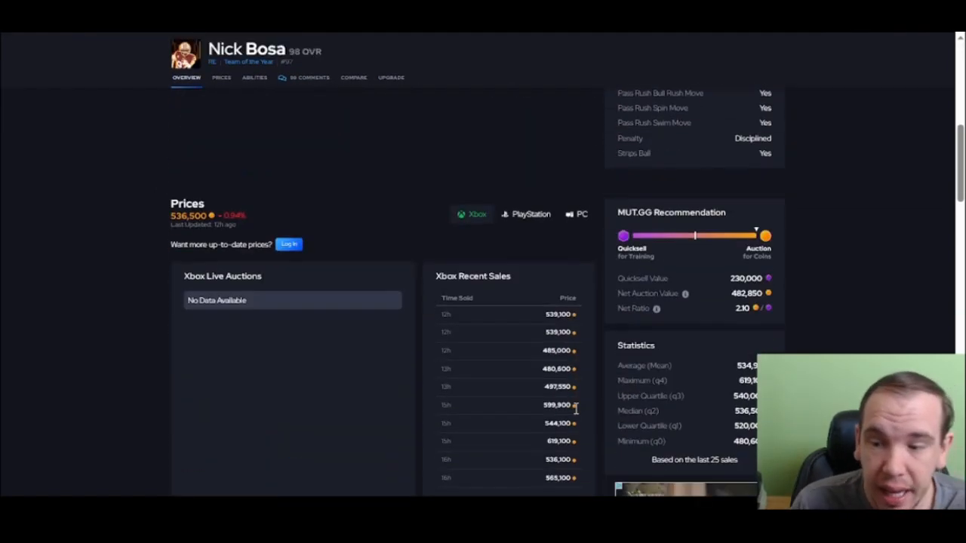
click(254, 77)
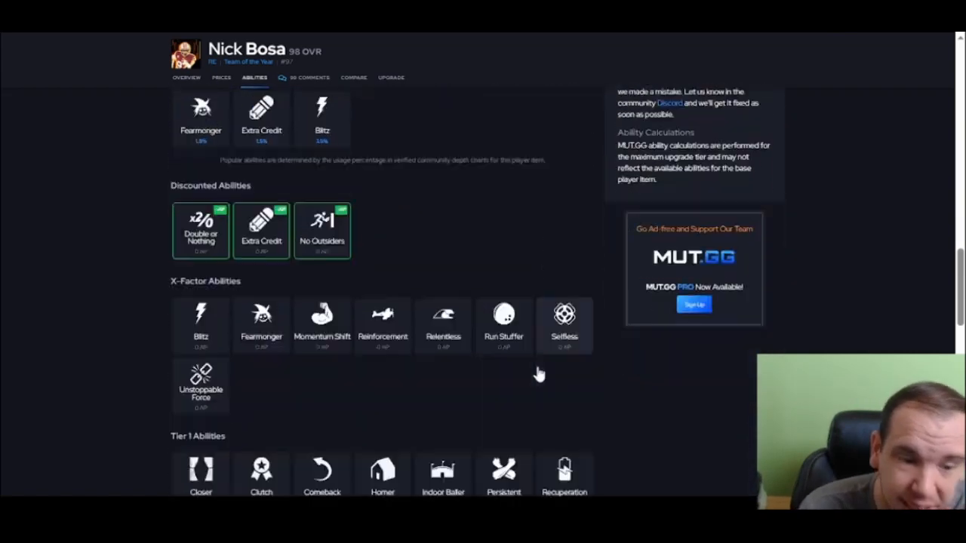
scroll(down, 3)
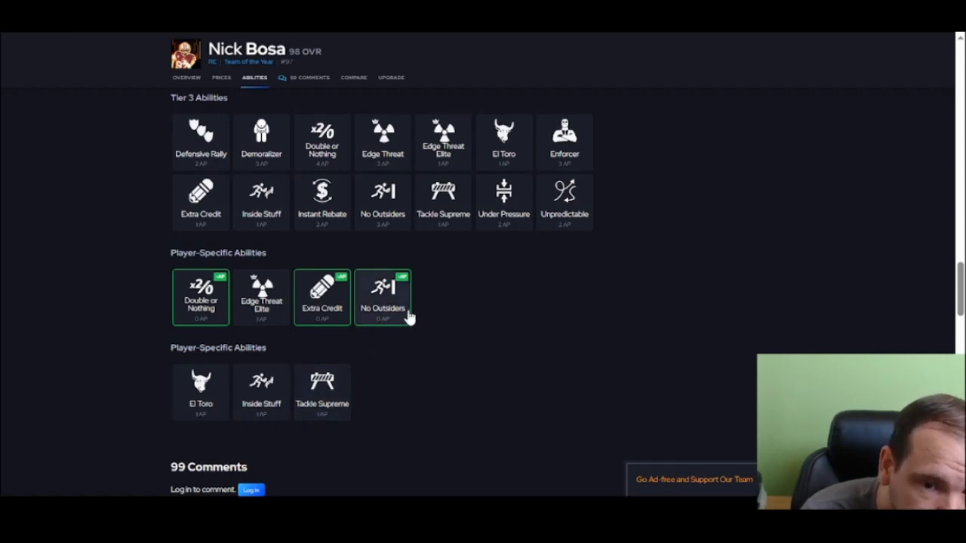
scroll(up, 3)
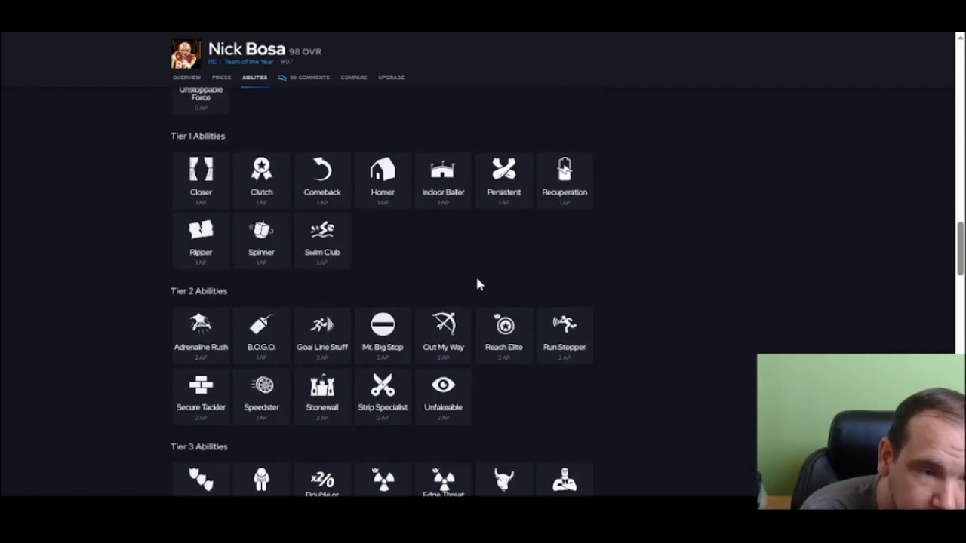
scroll(down, 3)
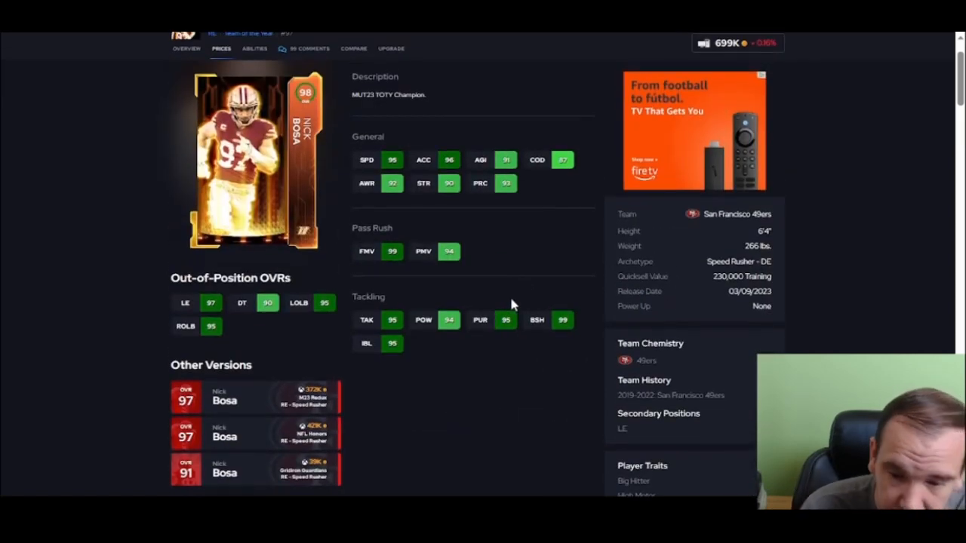
mouse_move(506, 305)
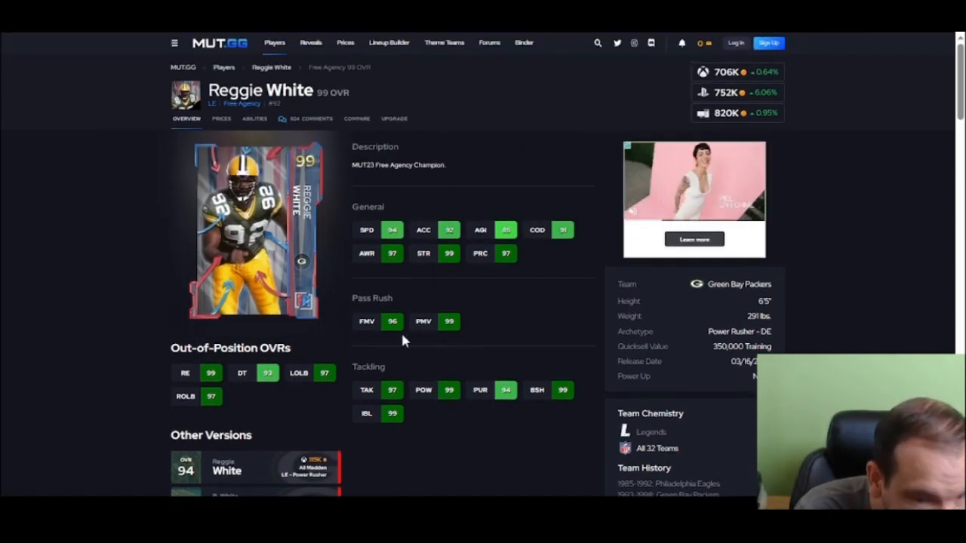
- Review Reggie White's 99 OVR price history and scroll through his abilities list
scroll(down, 3)
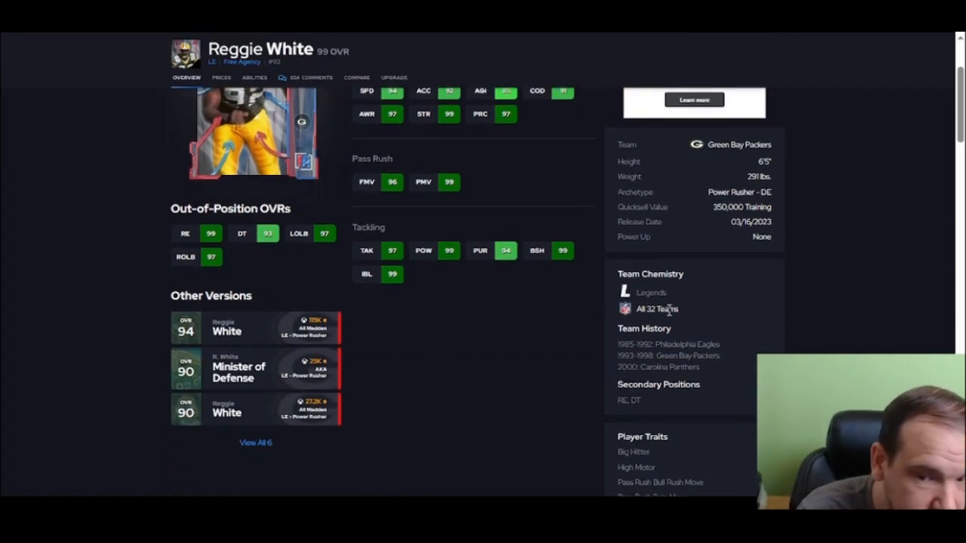
click(221, 77)
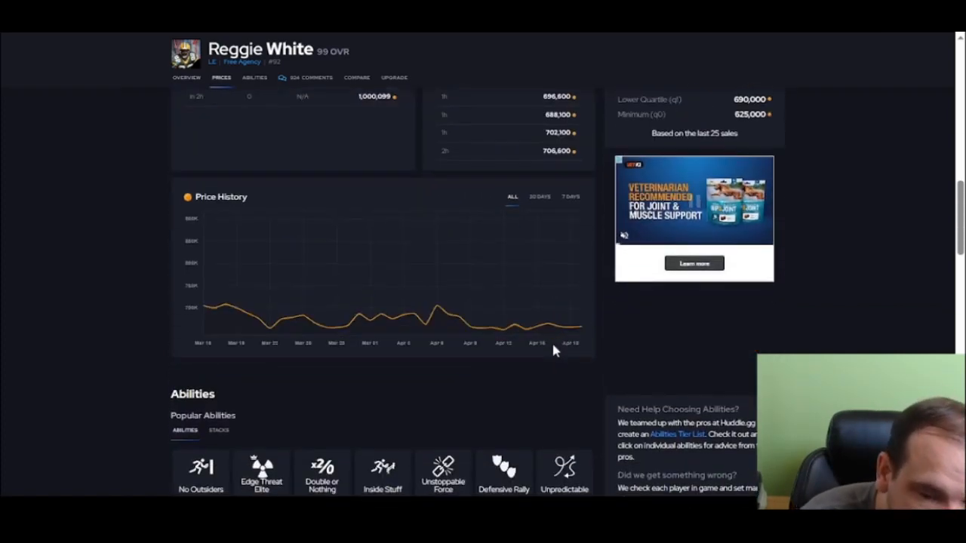
click(254, 78)
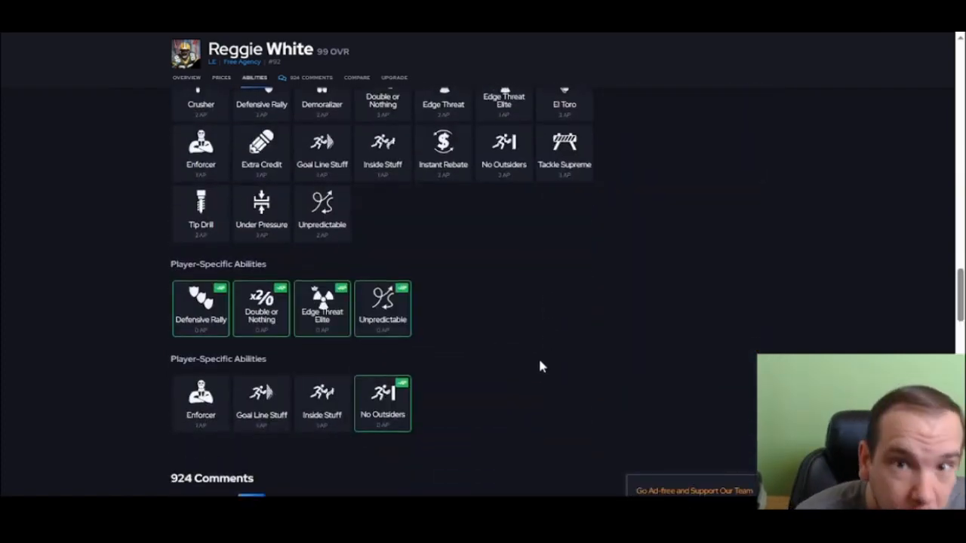
scroll(down, 3)
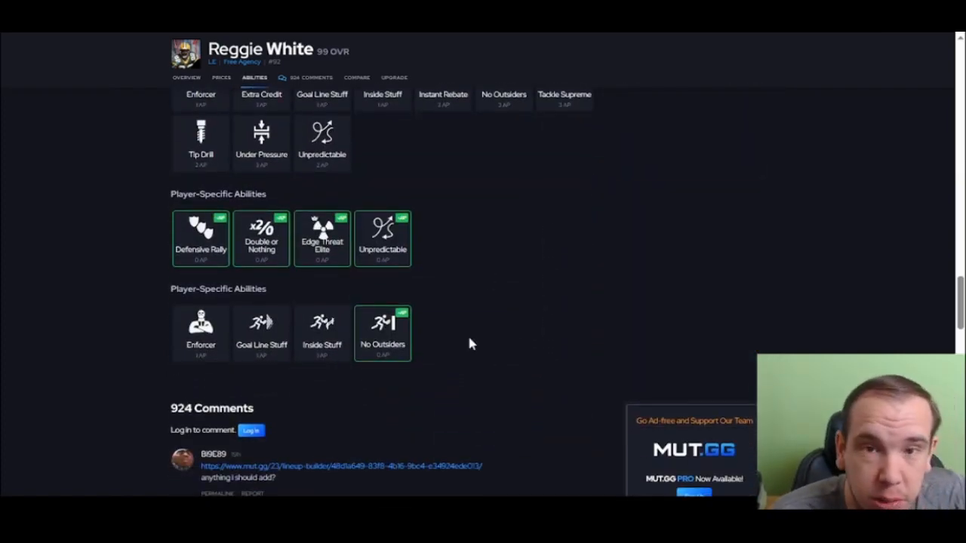
mouse_move(455, 335)
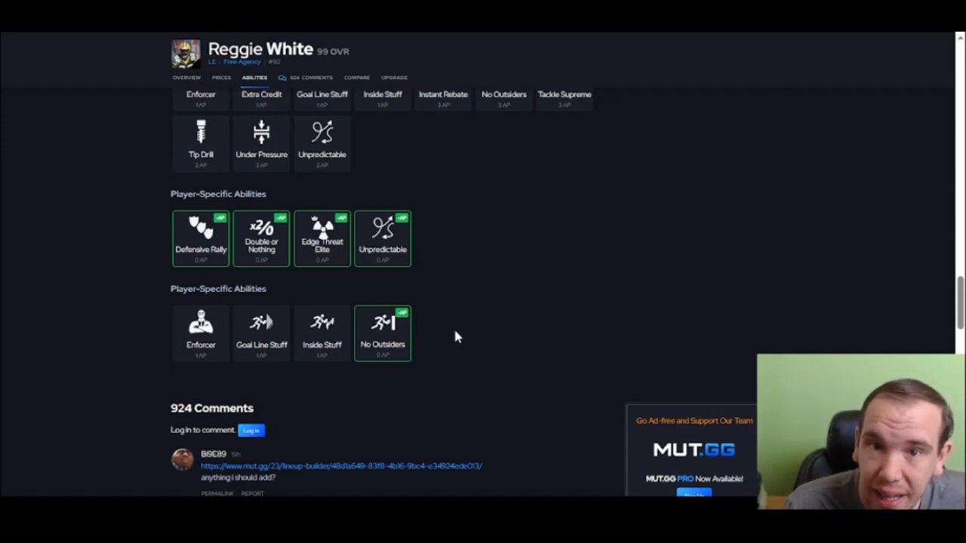
mouse_move(370, 277)
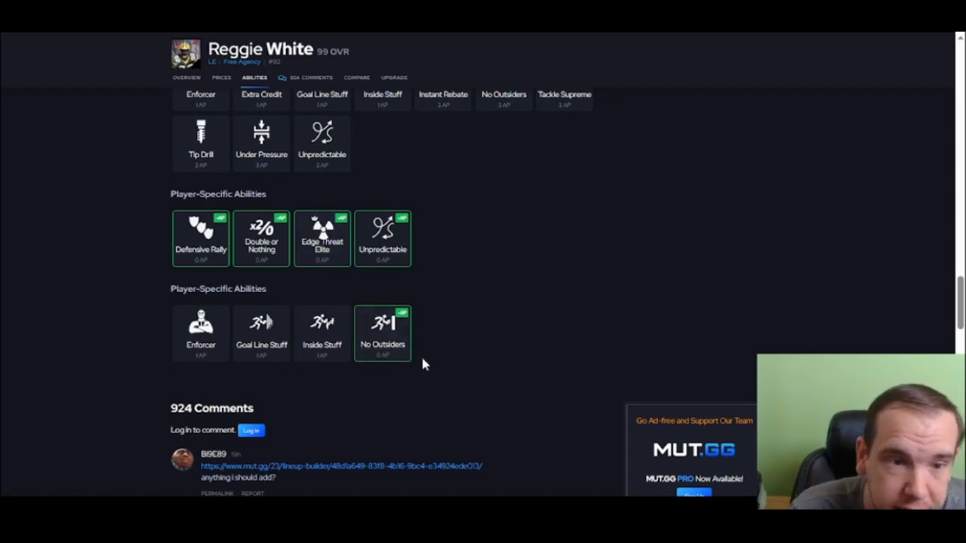
scroll(down, 3)
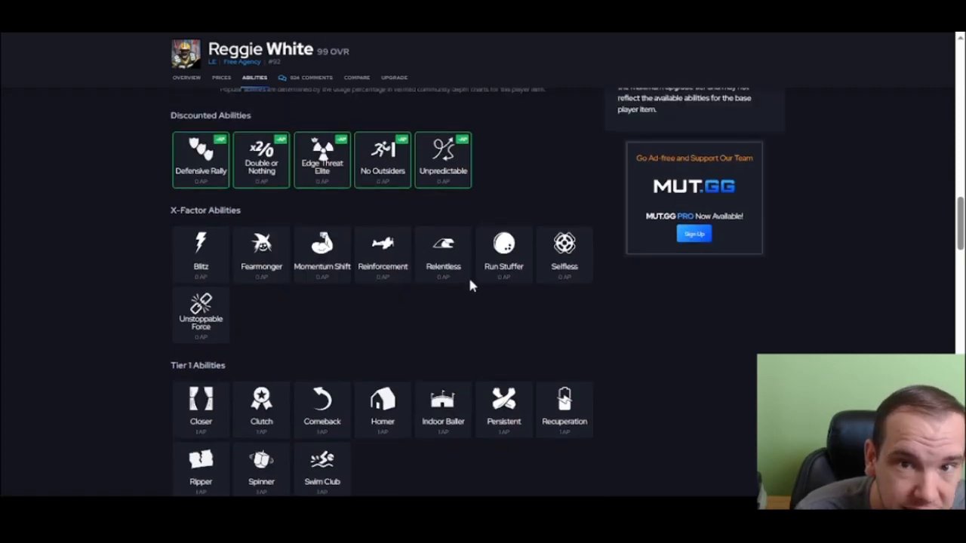
click(221, 77)
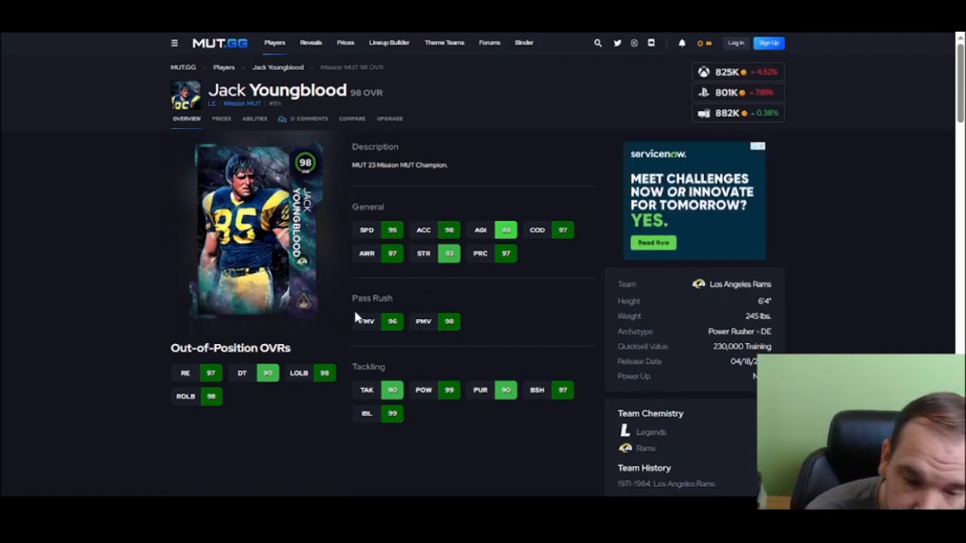
- Scroll through Jack Youngblood's 98 OVR Mission MUT abilities list
scroll(down, 3)
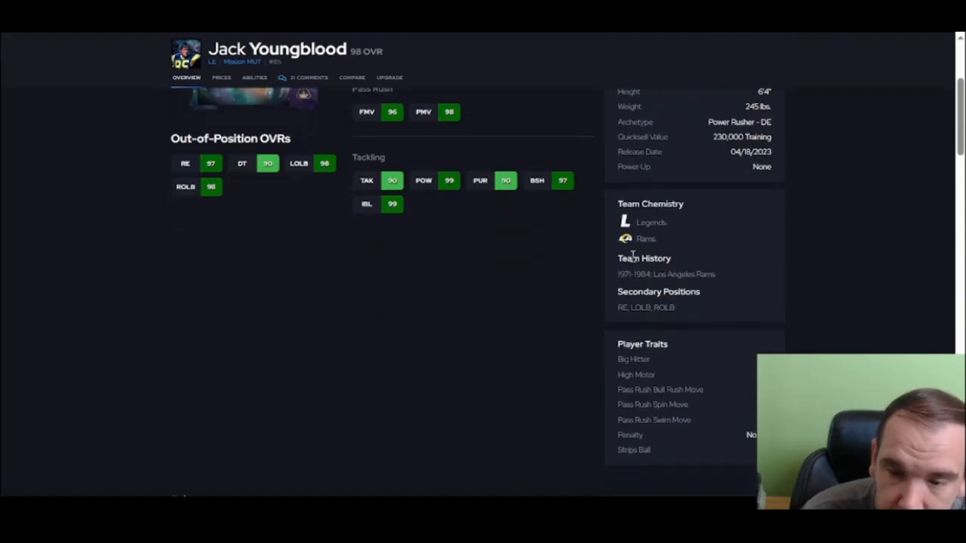
mouse_move(623, 305)
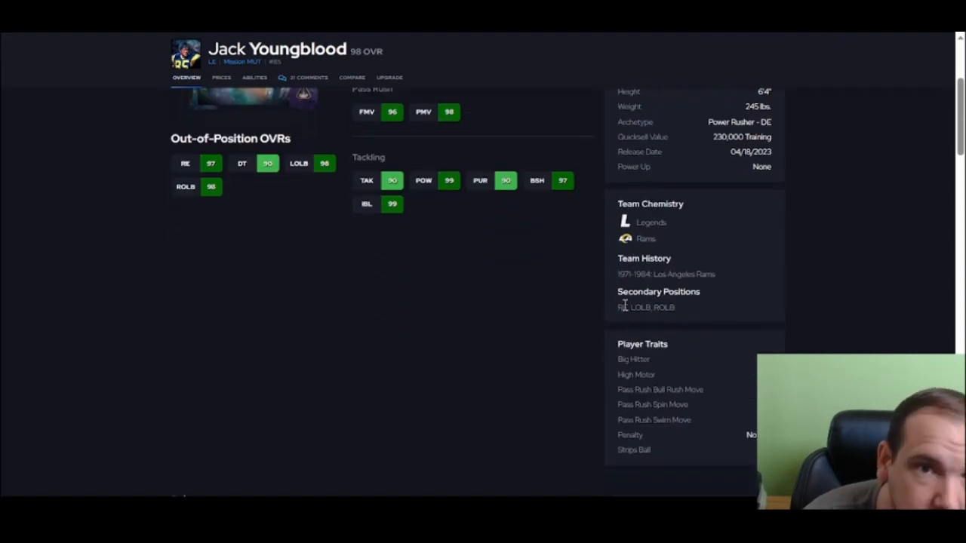
mouse_move(675, 315)
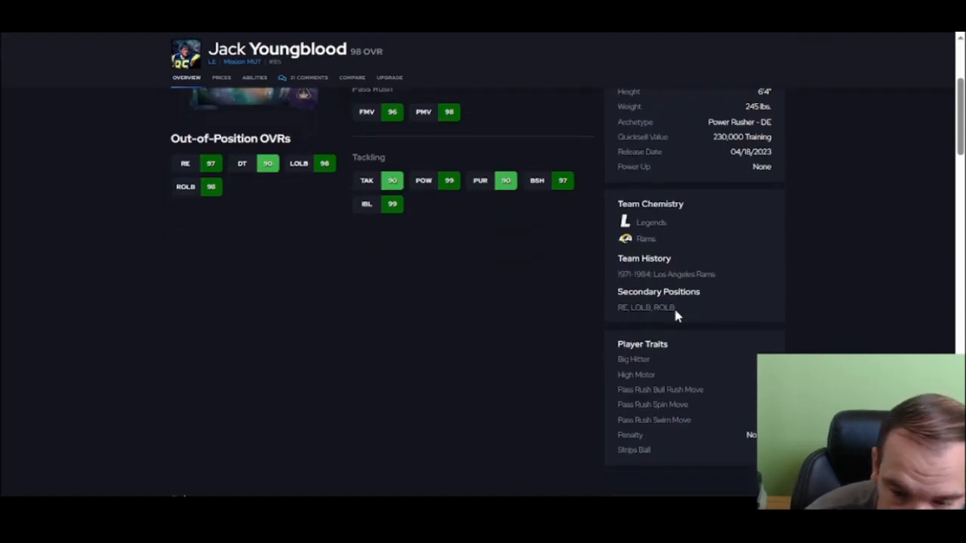
click(255, 77)
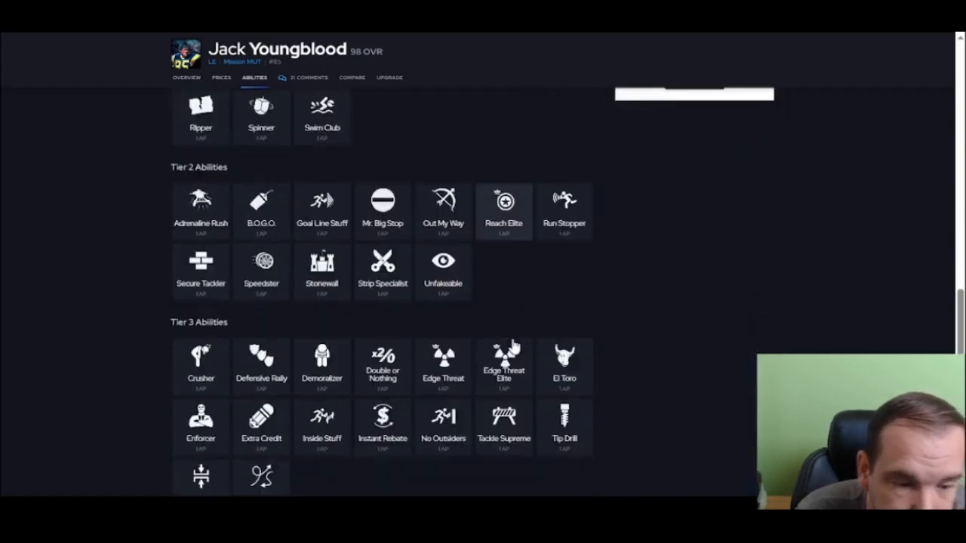
scroll(down, 3)
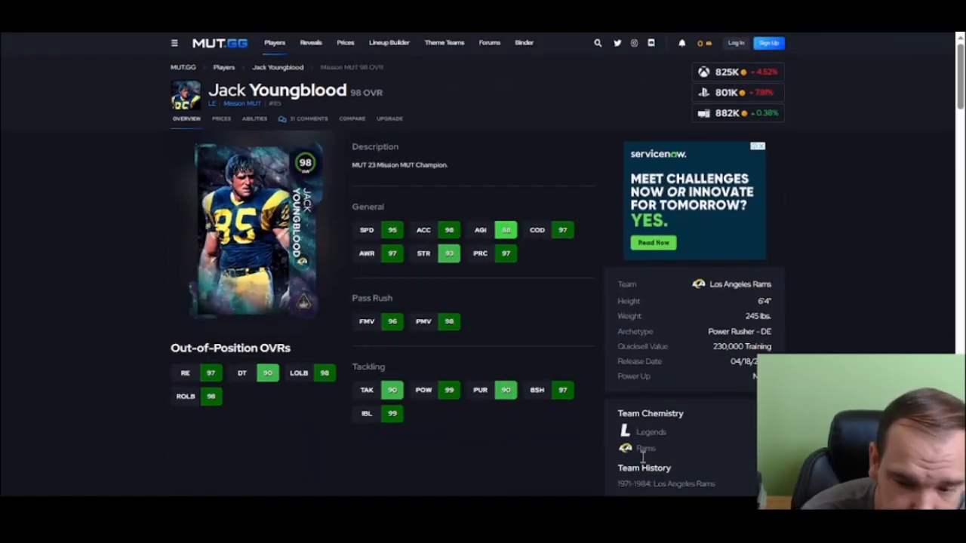
scroll(down, 3)
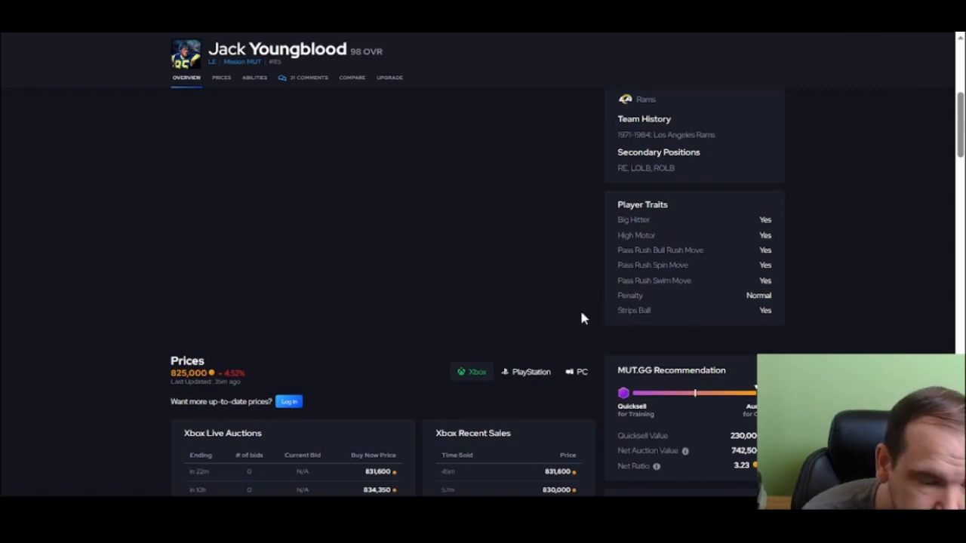
scroll(down, 3)
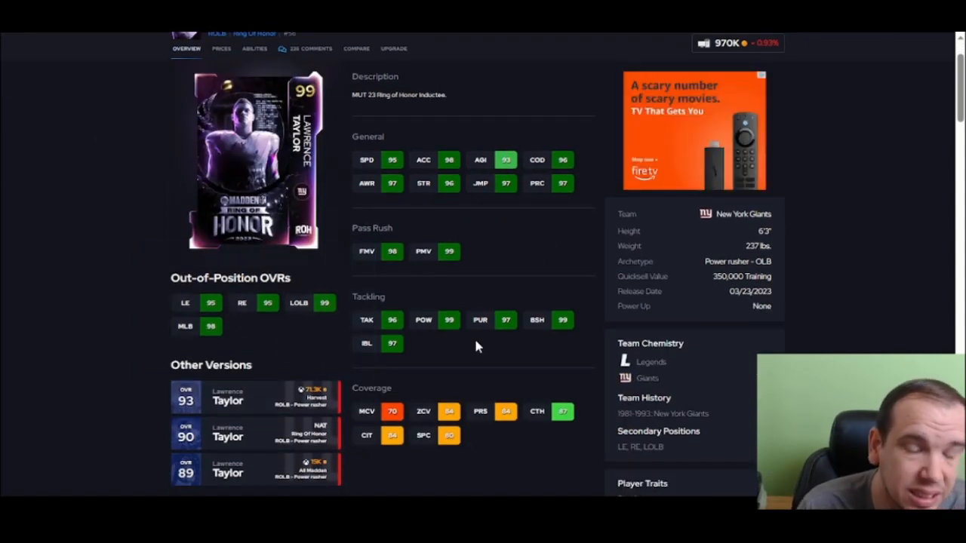
mouse_move(461, 170)
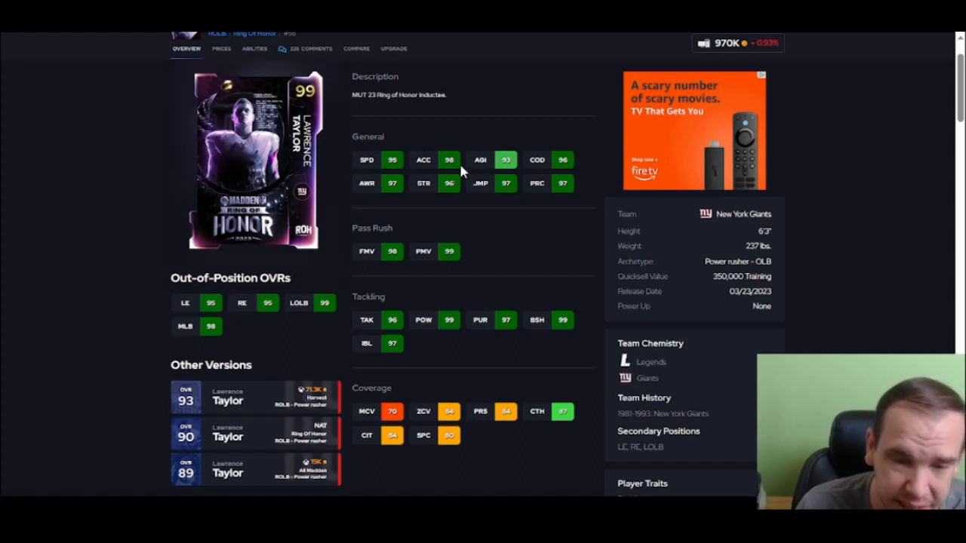
mouse_move(405, 188)
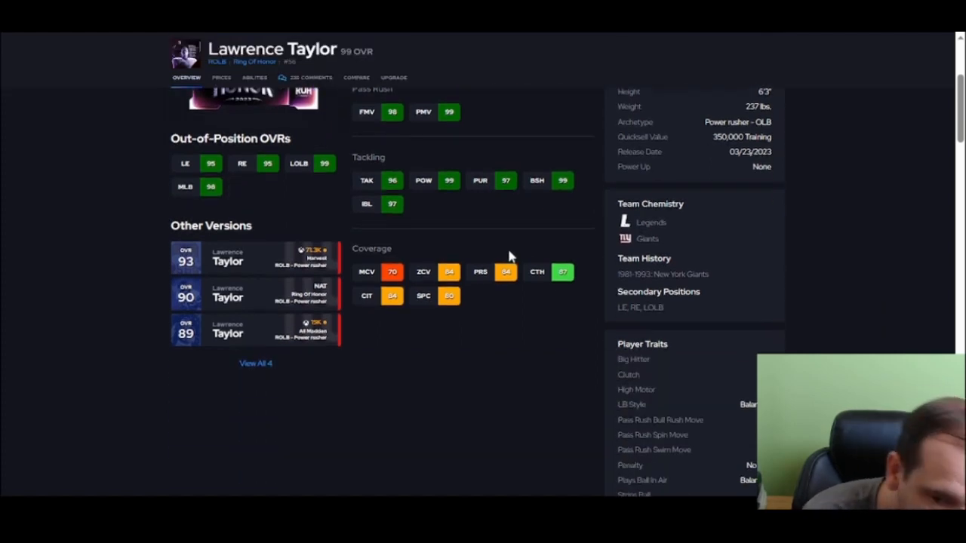
scroll(down, 3)
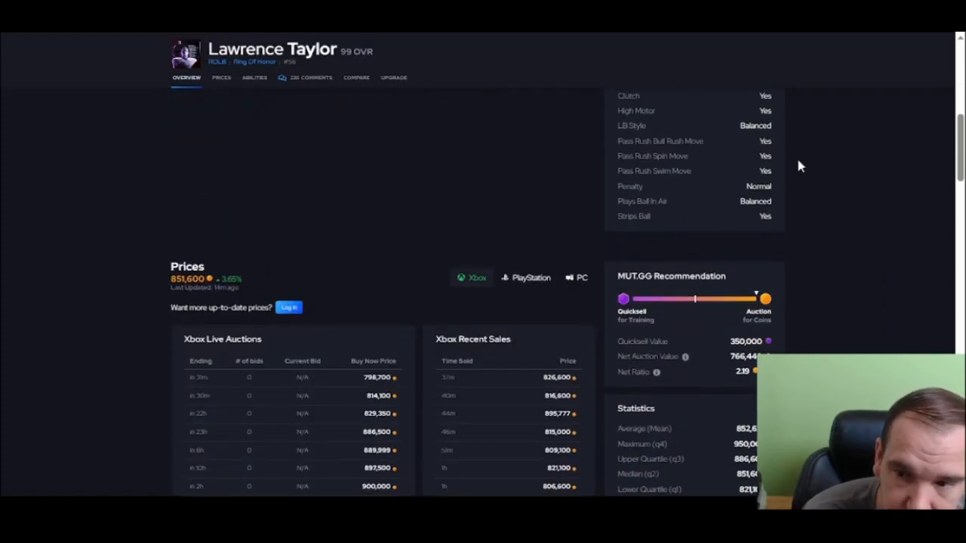
click(254, 77)
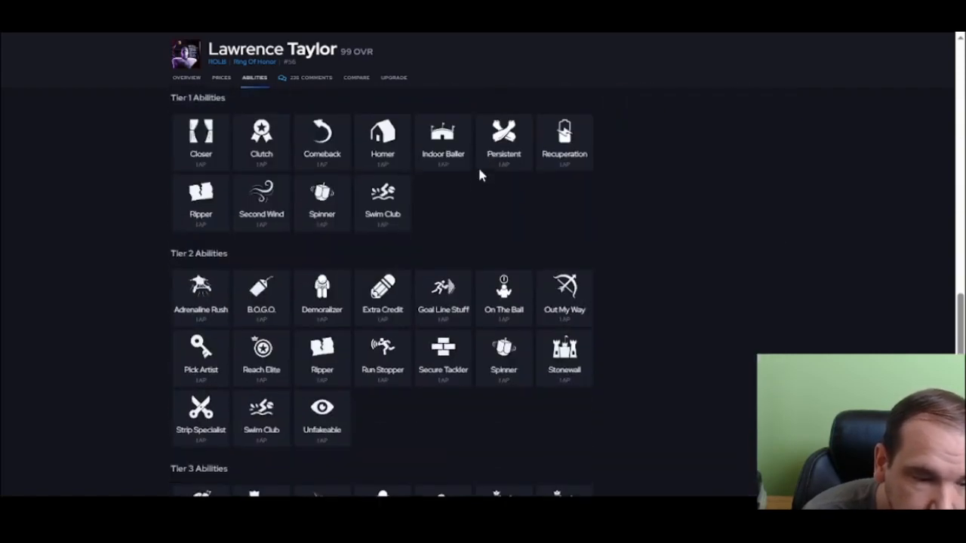
scroll(down, 3)
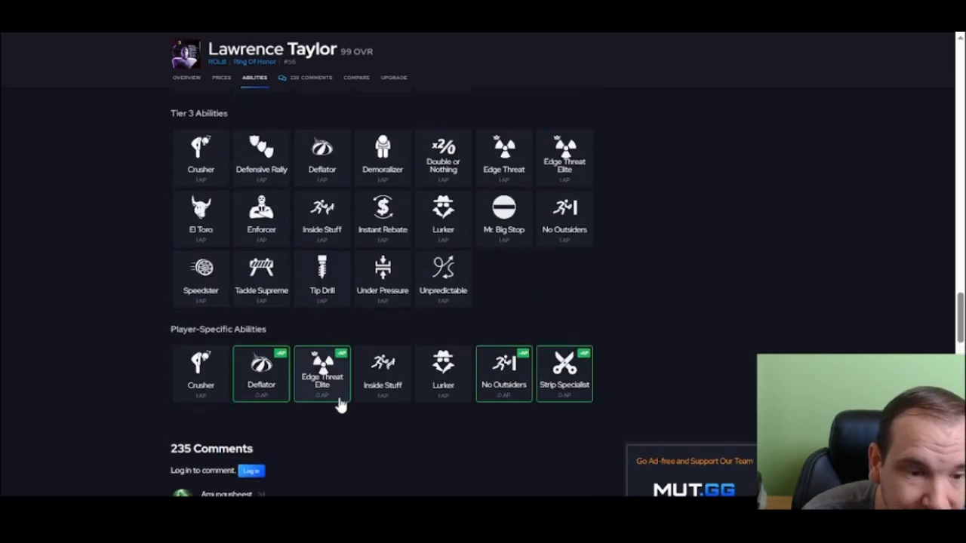
scroll(down, 3)
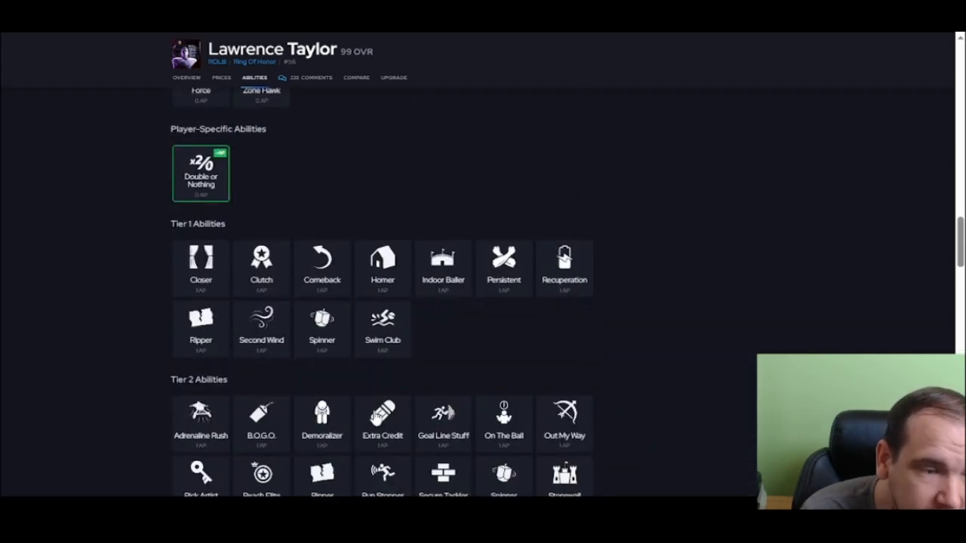
scroll(down, 3)
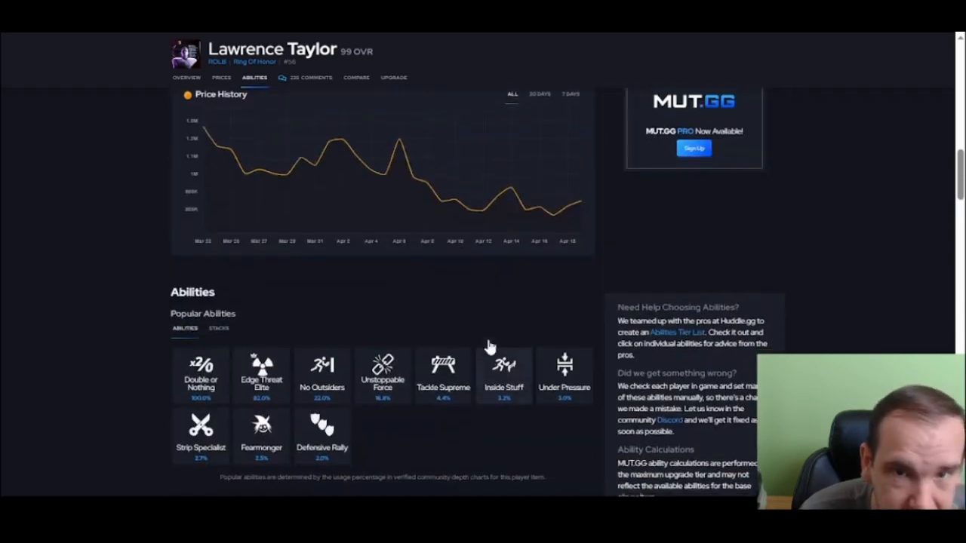
click(221, 77)
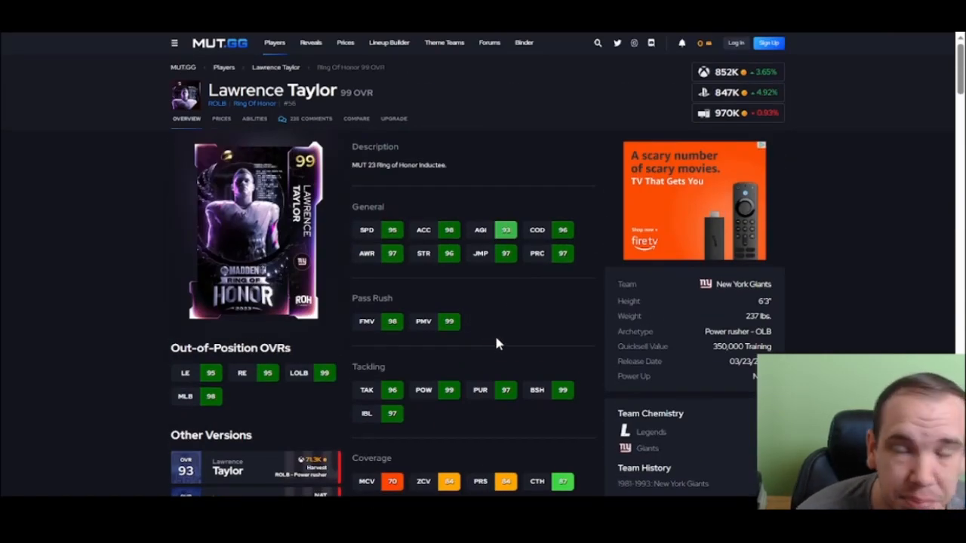
mouse_move(498, 298)
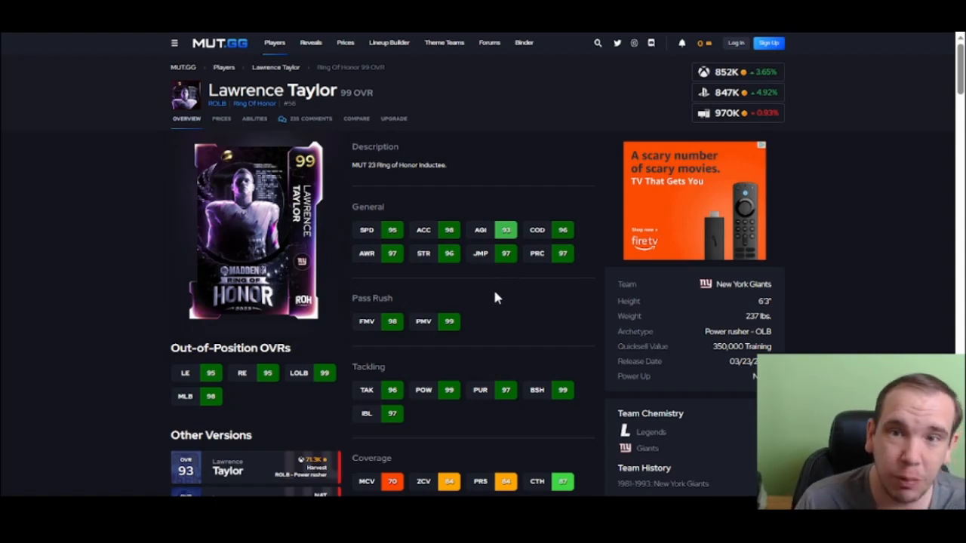
mouse_move(470, 298)
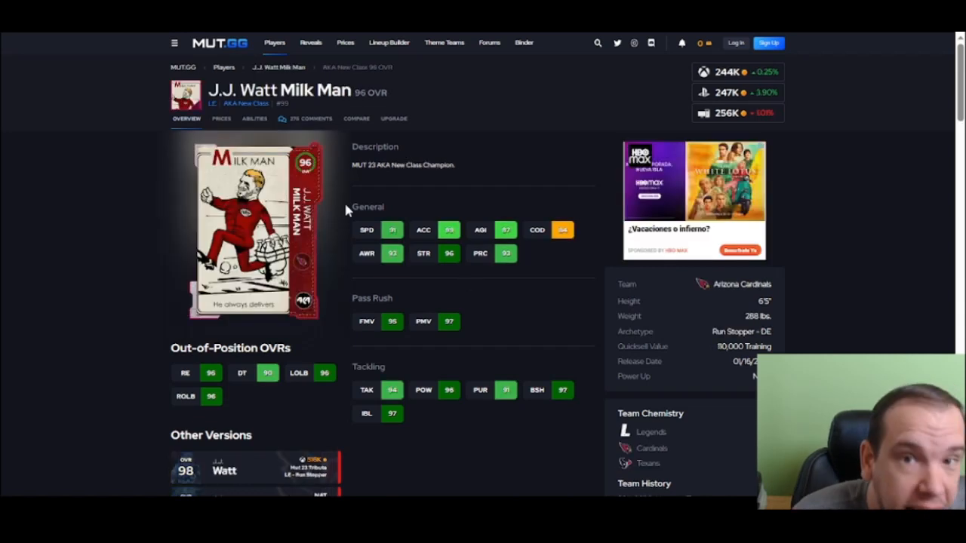
mouse_move(339, 194)
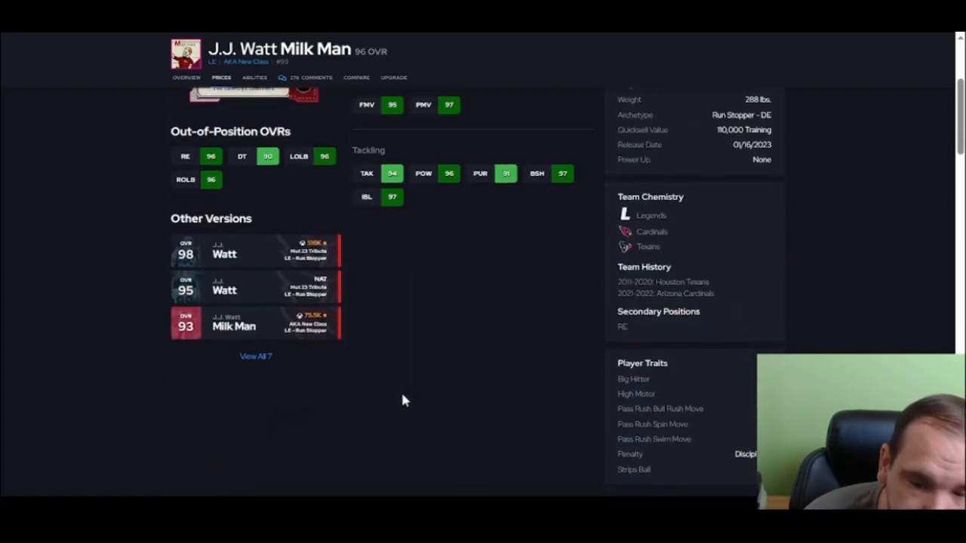
- Review J.J. Watt Milk Man 96 OVR prices and scroll its discounted and X-Factor abilities
scroll(up, 3)
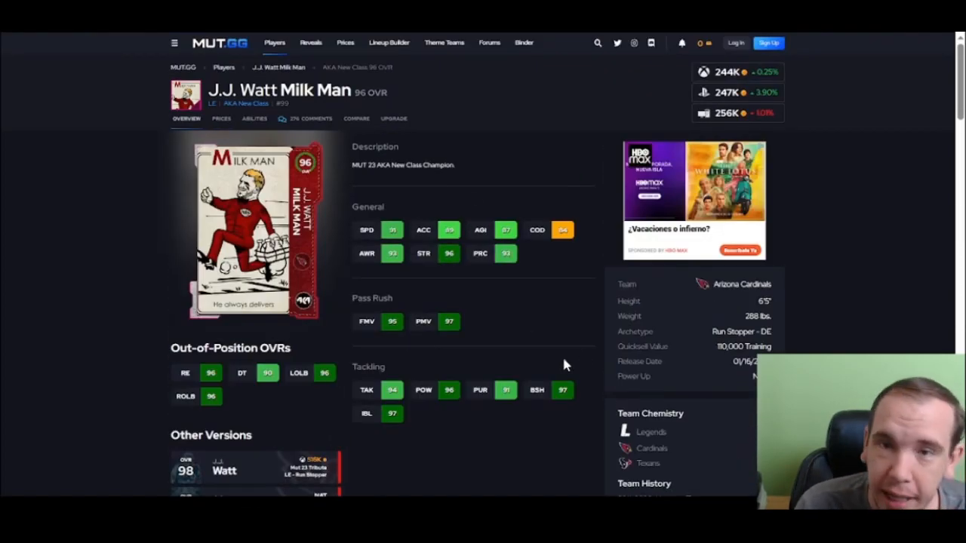
mouse_move(643, 289)
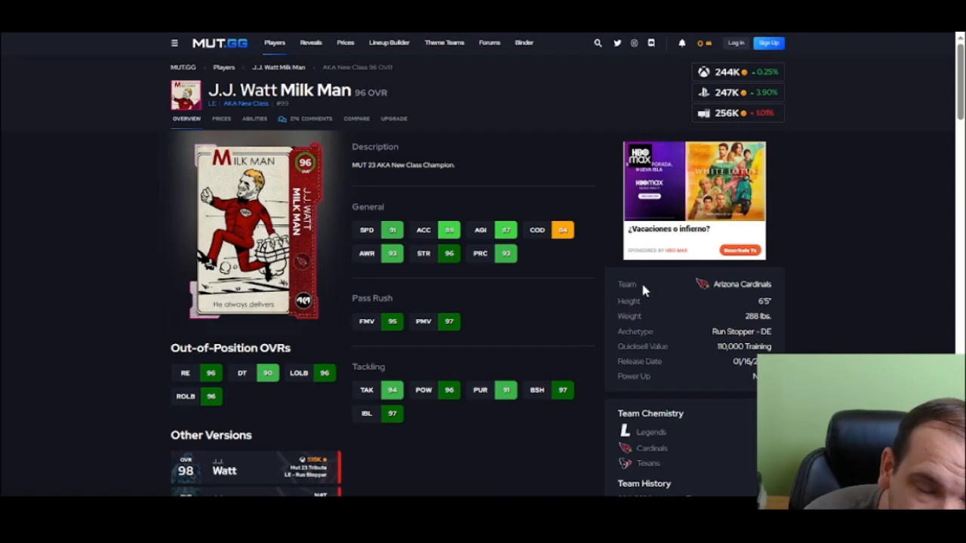
mouse_move(504, 273)
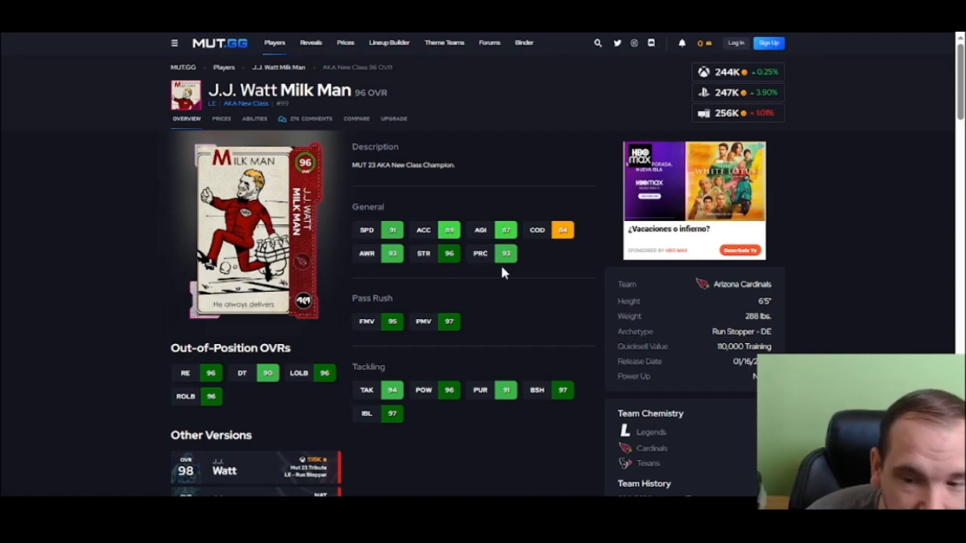
scroll(down, 3)
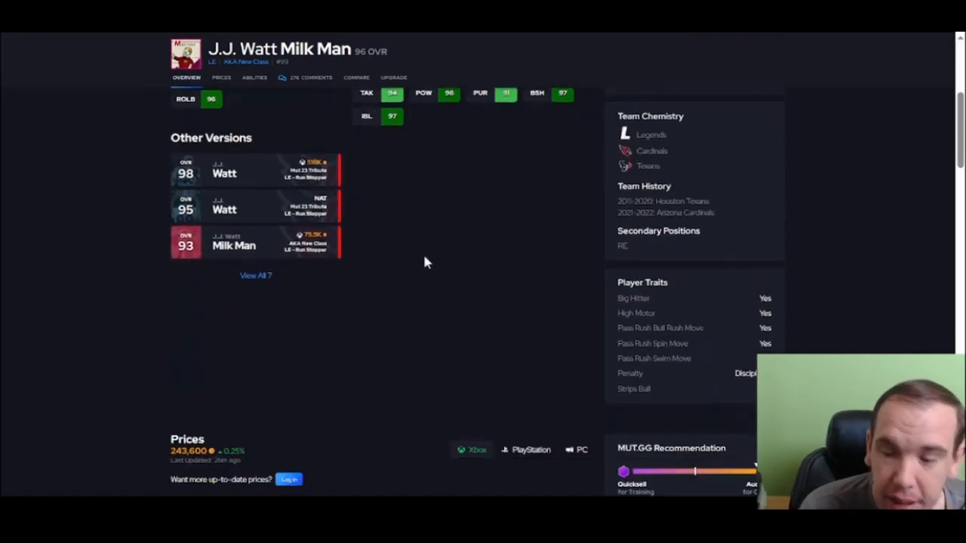
scroll(down, 3)
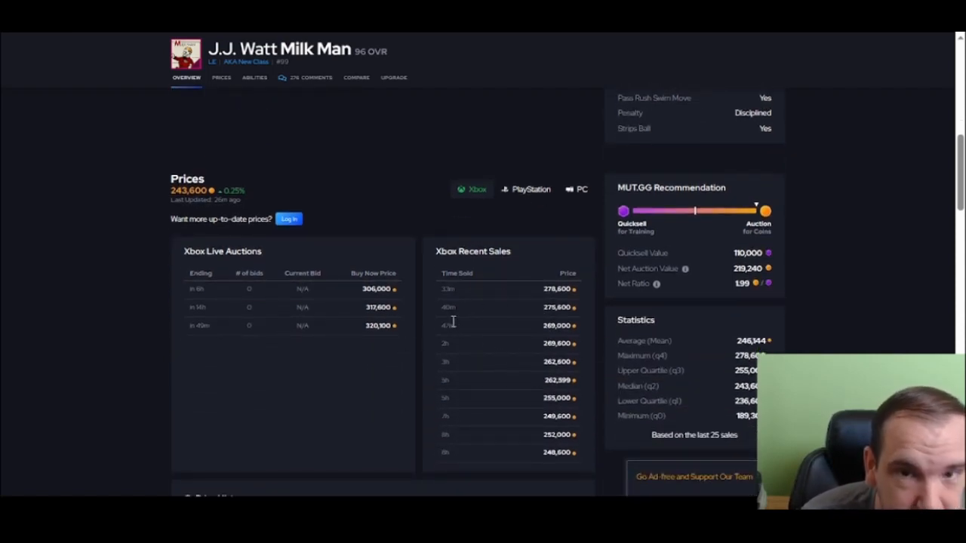
click(254, 77)
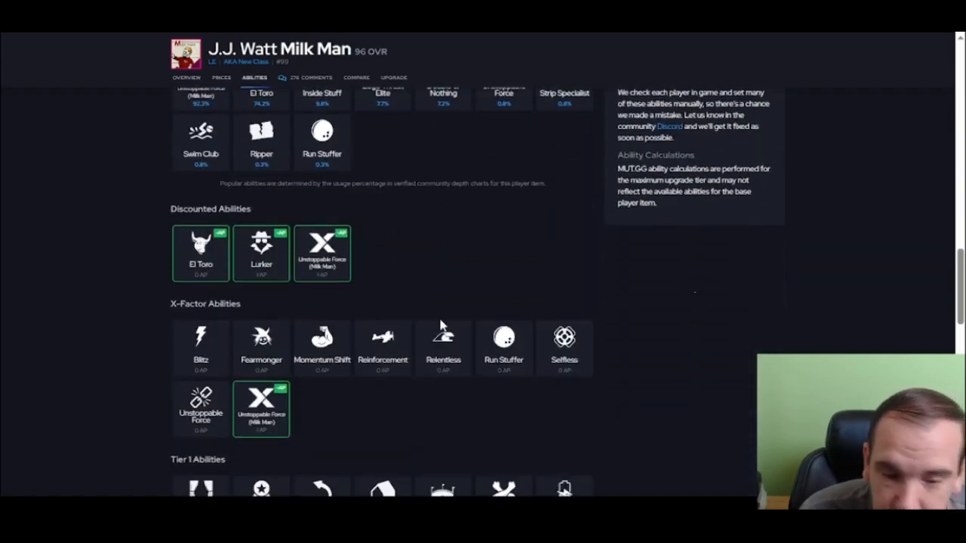
scroll(down, 3)
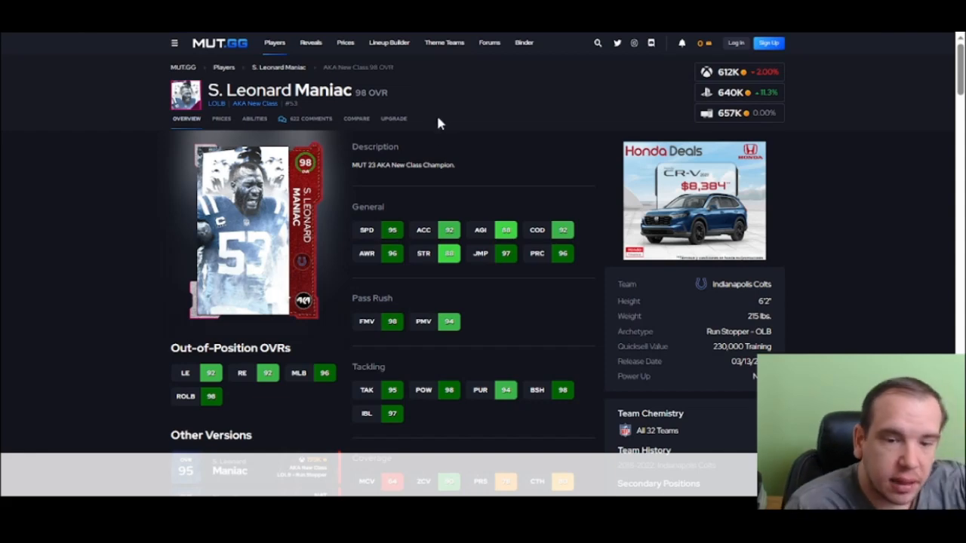
- Scroll S. Leonard Maniac 98 OVR ratings, traits and auction prices
scroll(down, 3)
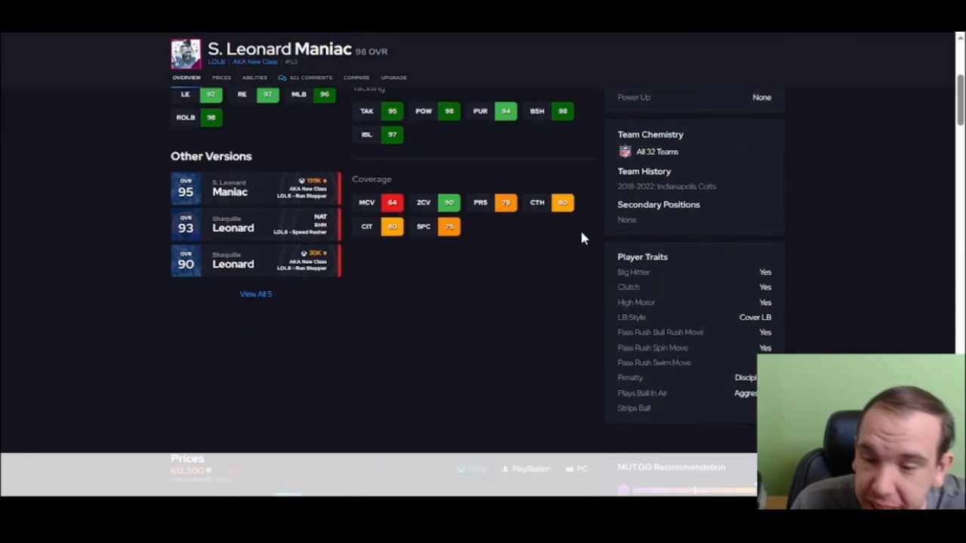
scroll(down, 3)
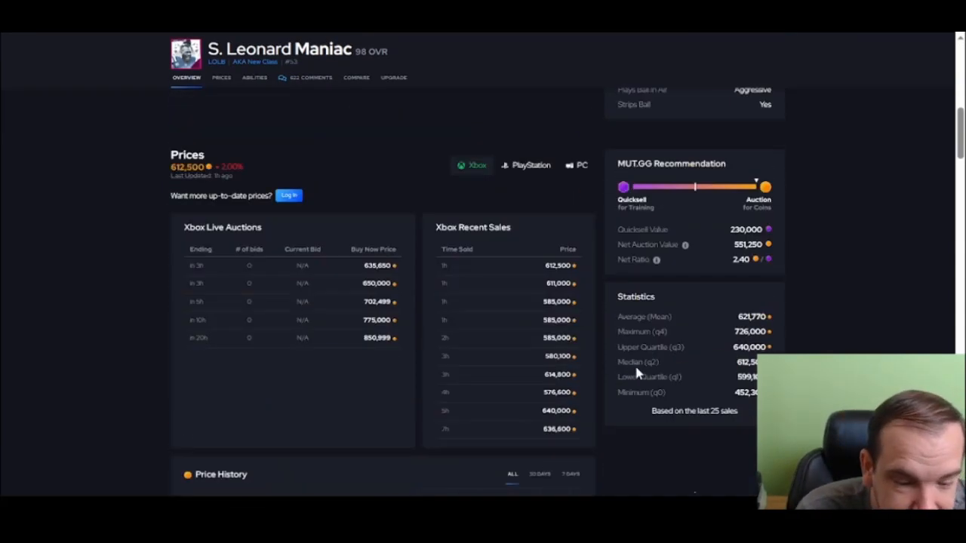
click(221, 77)
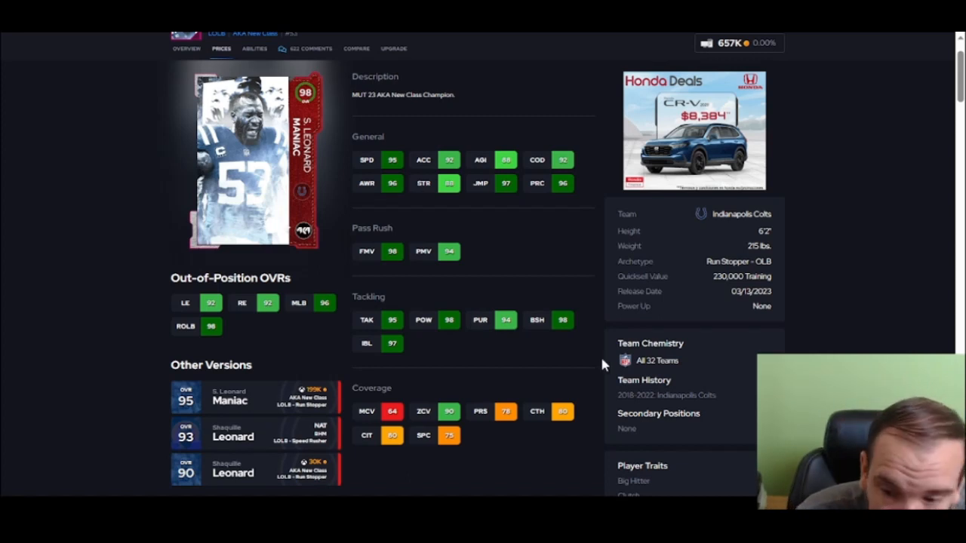
scroll(down, 3)
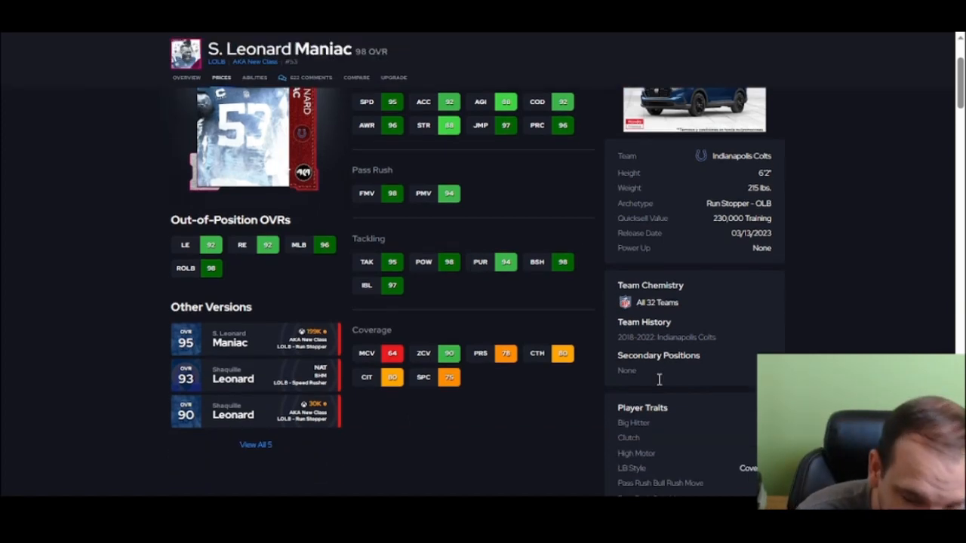
scroll(down, 3)
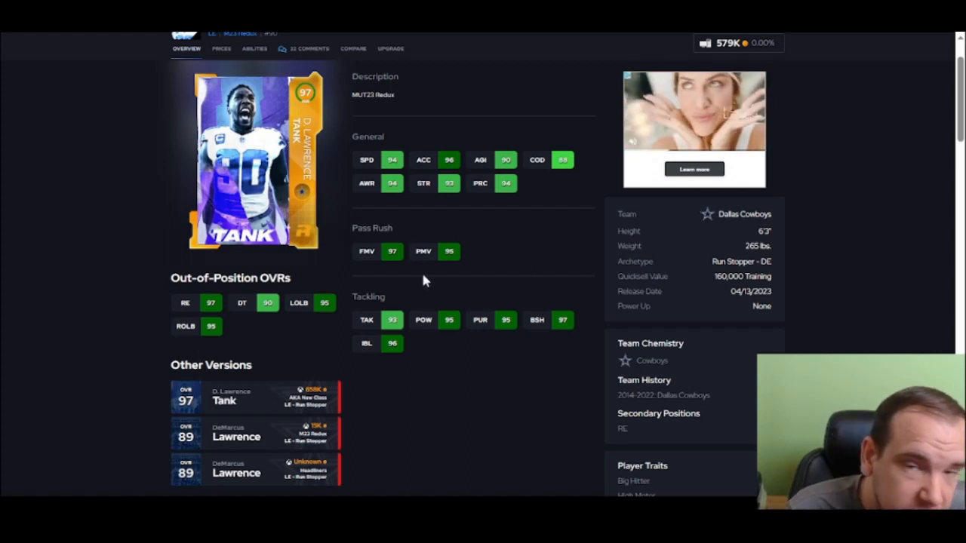
- Review D. Lawrence Tank 97 OVR abilities list and its price listings
scroll(down, 3)
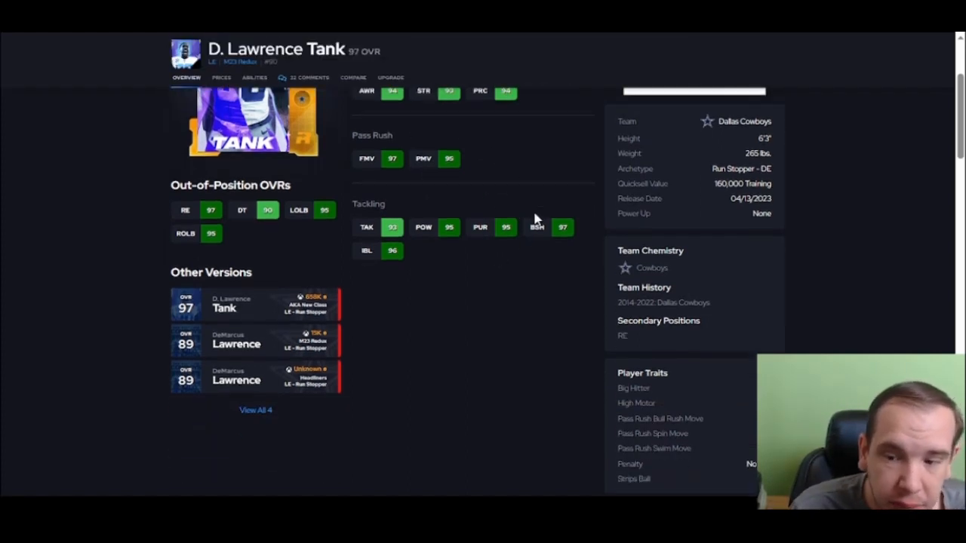
scroll(down, 3)
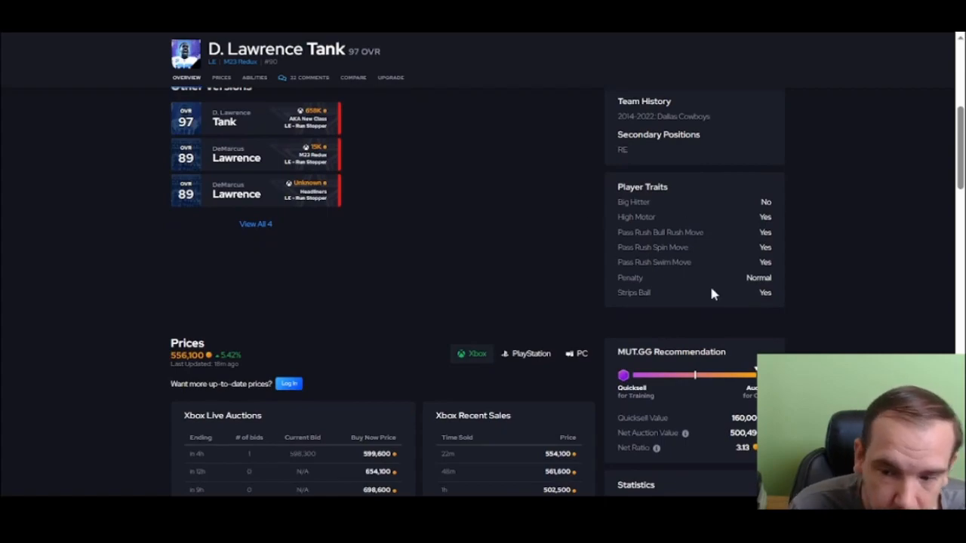
click(254, 77)
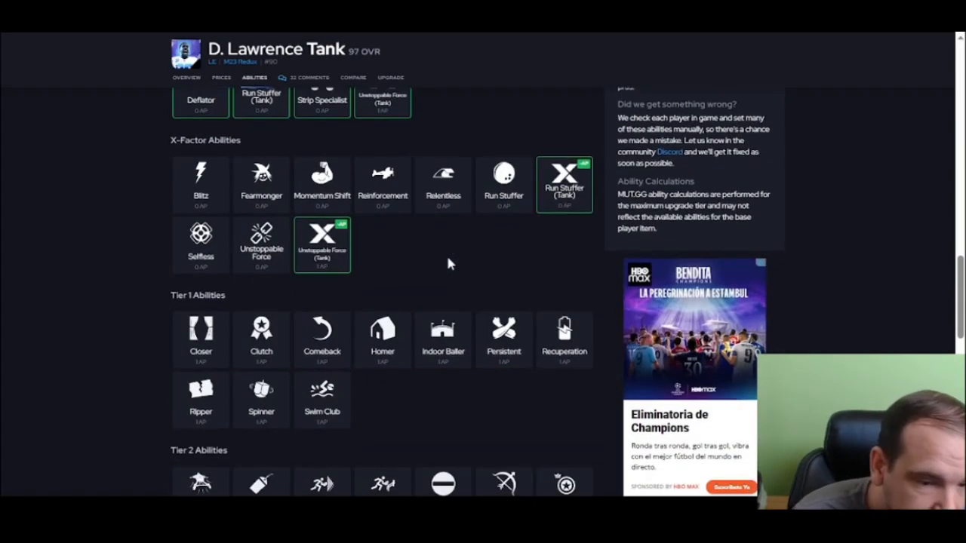
scroll(down, 3)
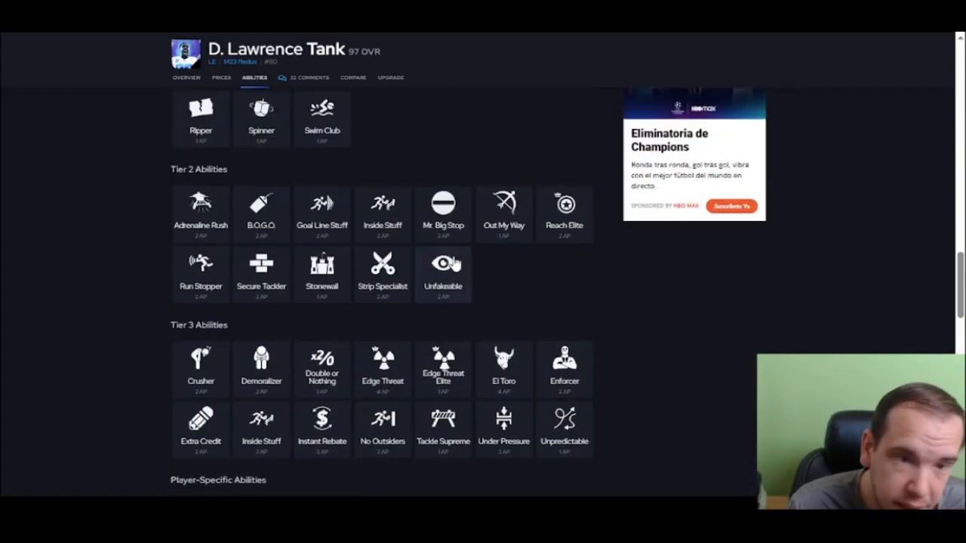
click(221, 77)
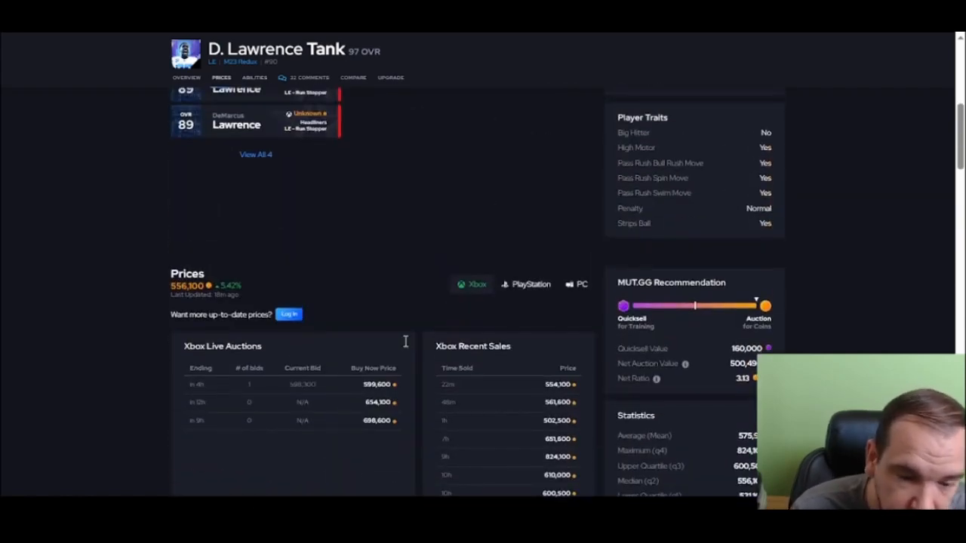
scroll(up, 3)
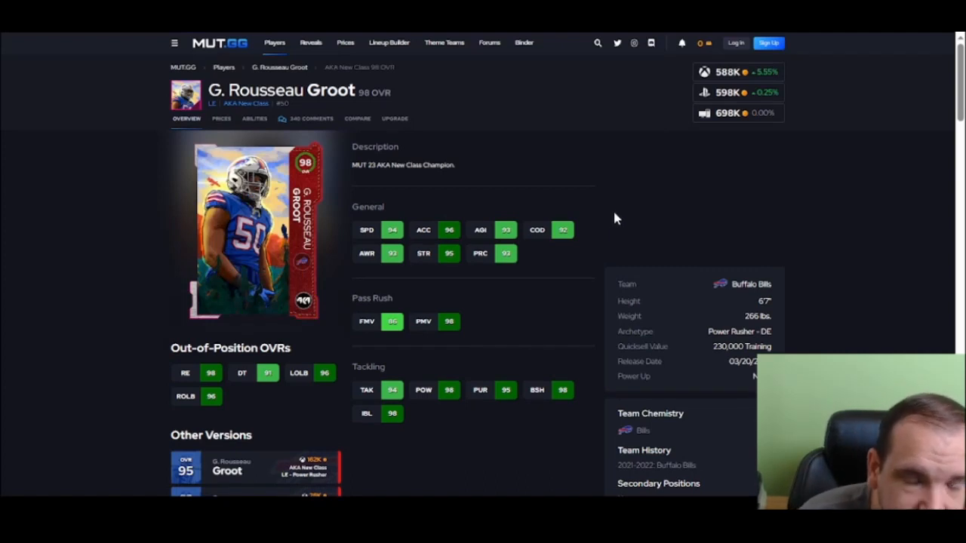
- Review G. Rousseau Groot's prices and abilities, then return to its card overview
scroll(down, 3)
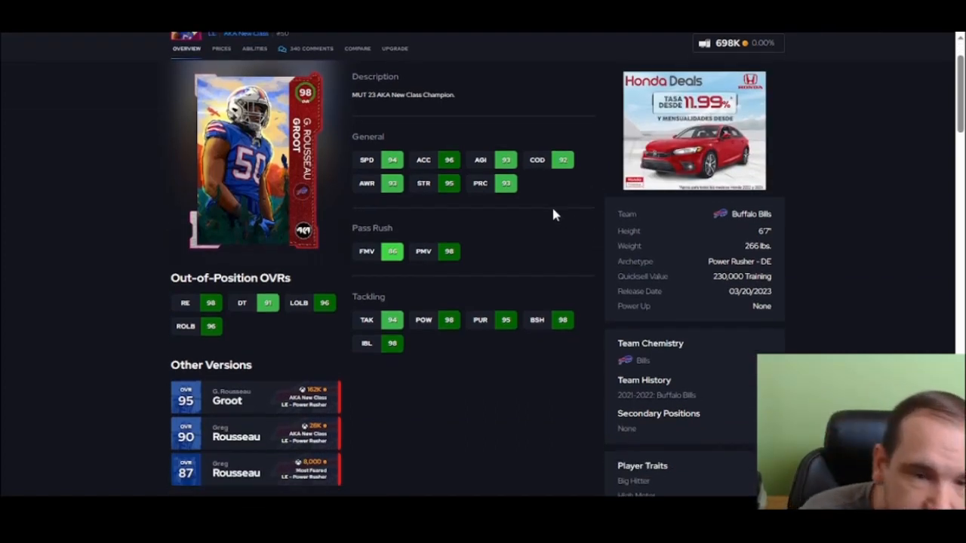
mouse_move(477, 174)
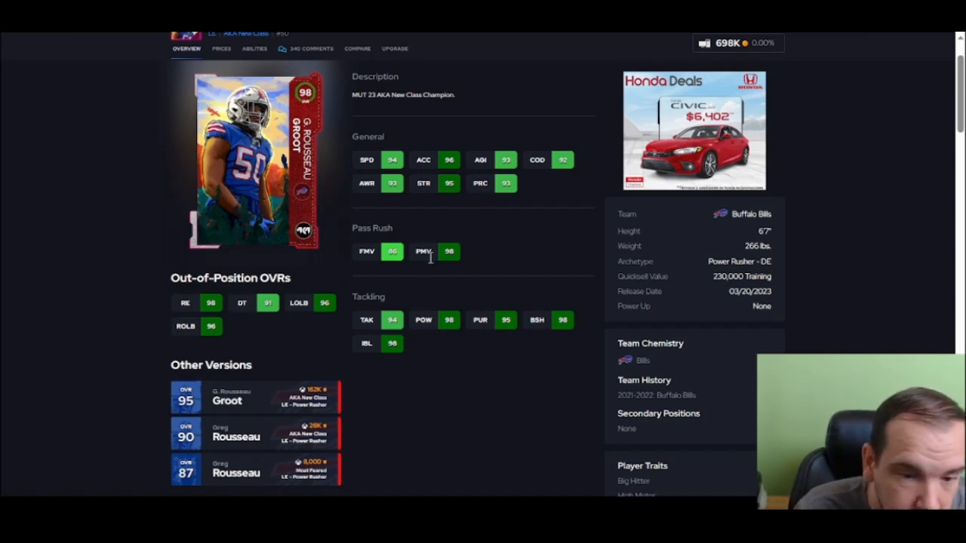
click(221, 77)
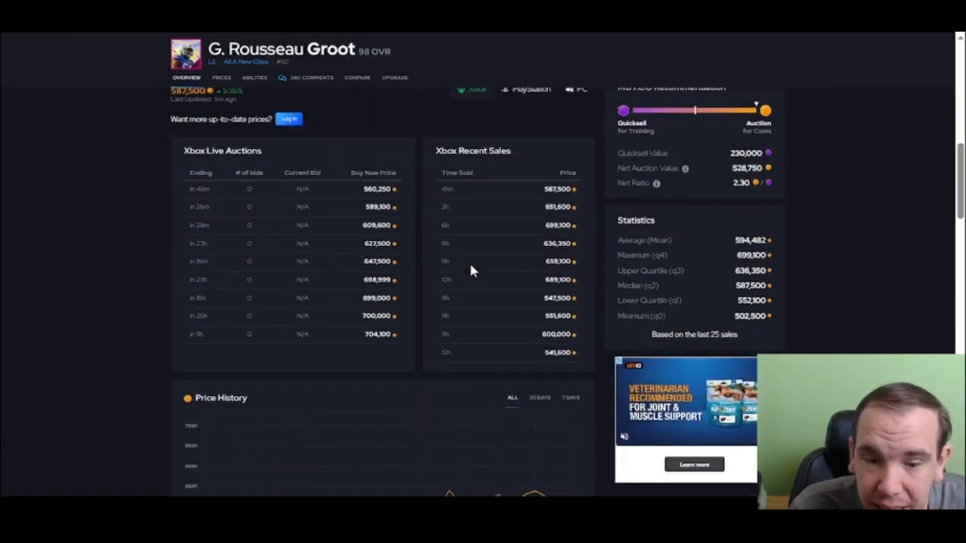
click(255, 78)
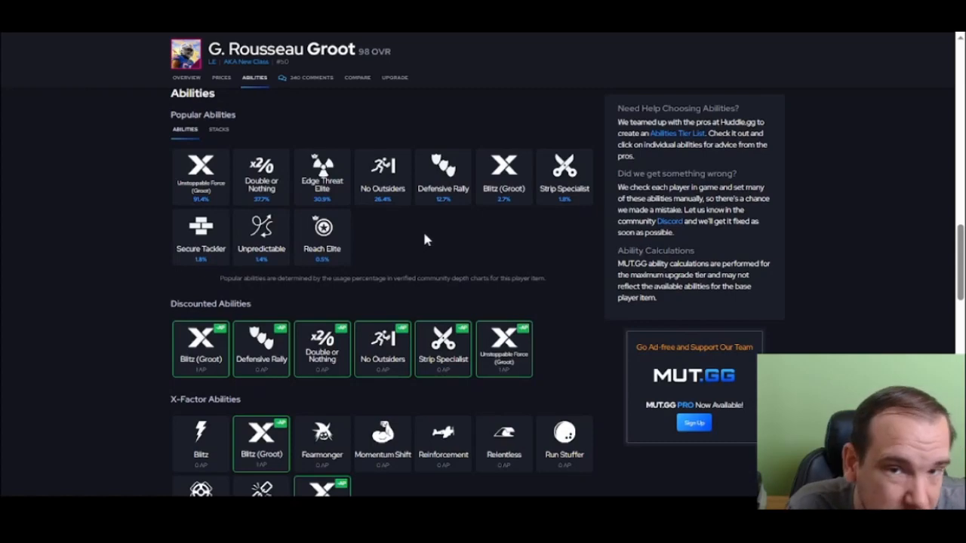
mouse_move(377, 215)
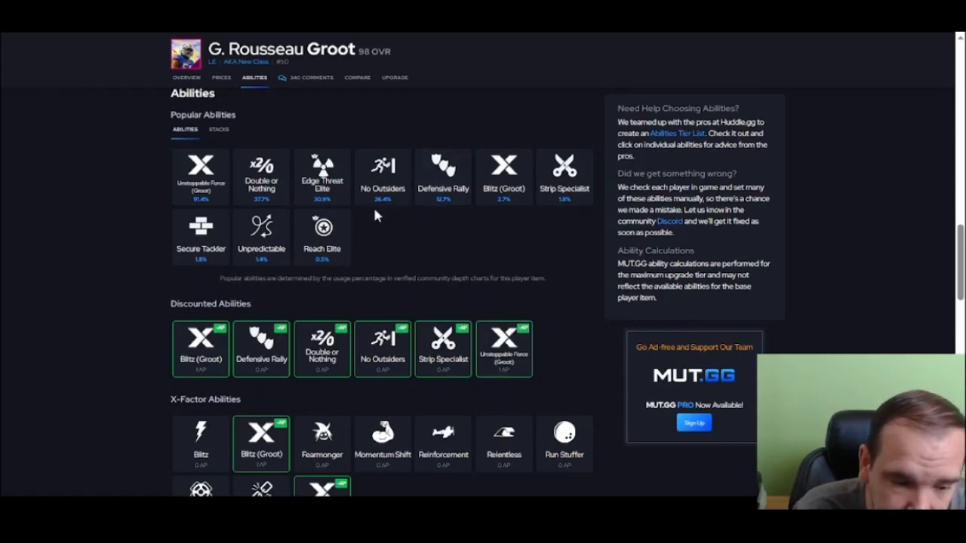
scroll(down, 3)
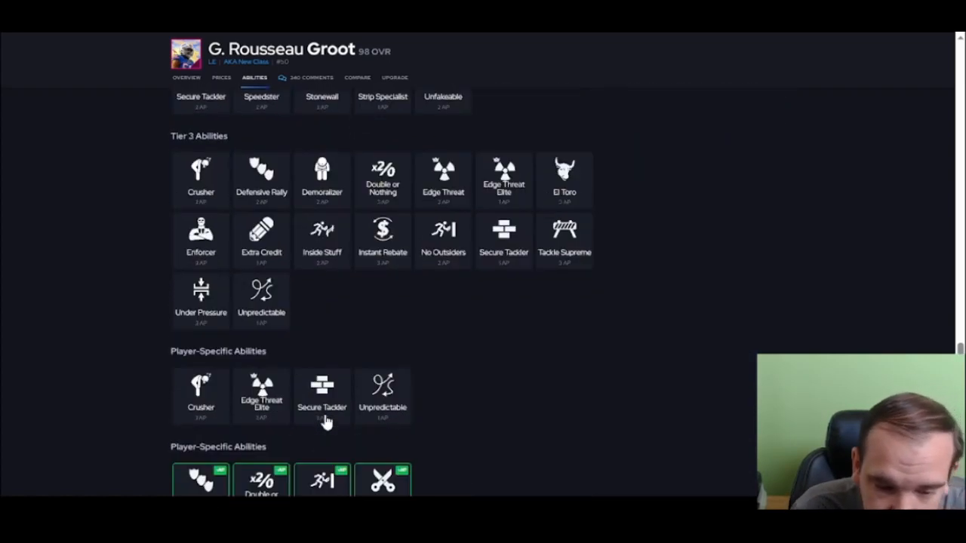
scroll(down, 3)
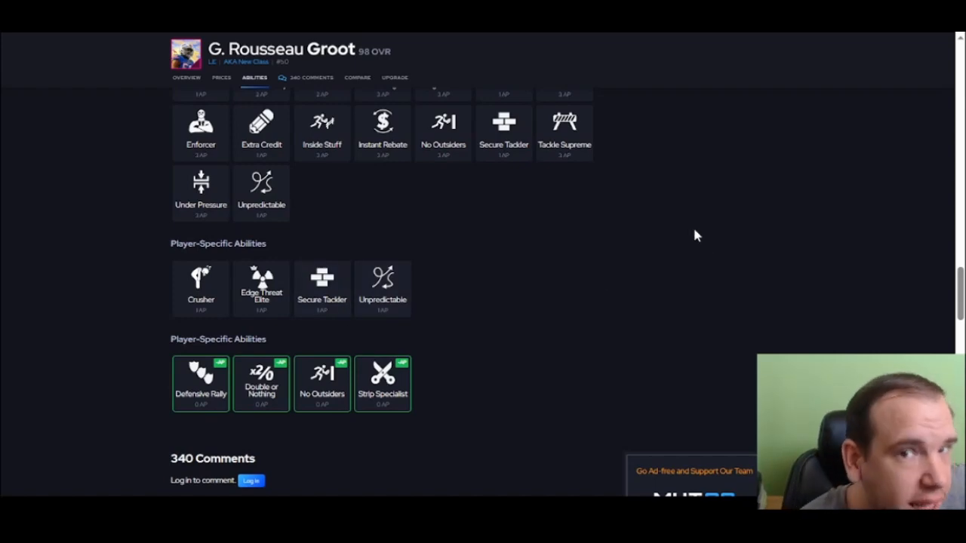
scroll(up, 3)
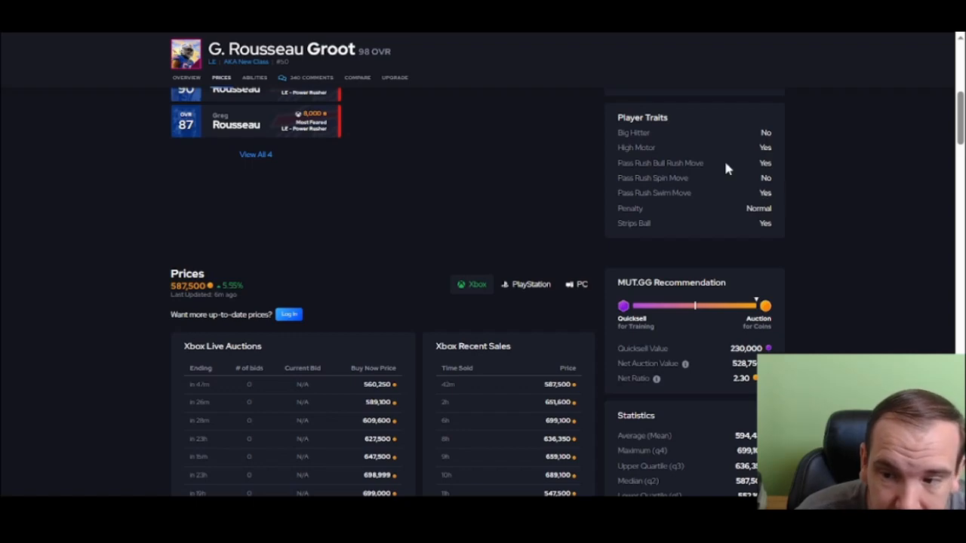
mouse_move(769, 164)
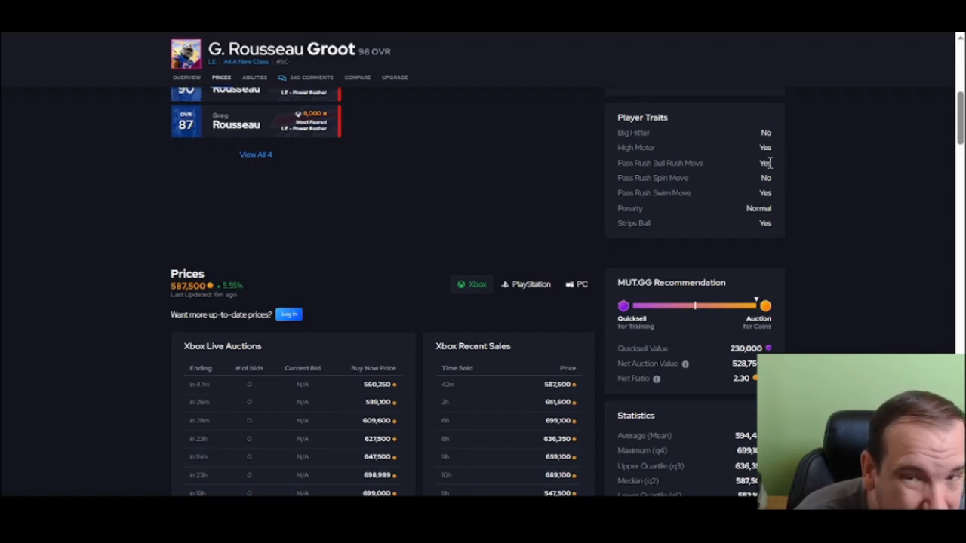
click(187, 118)
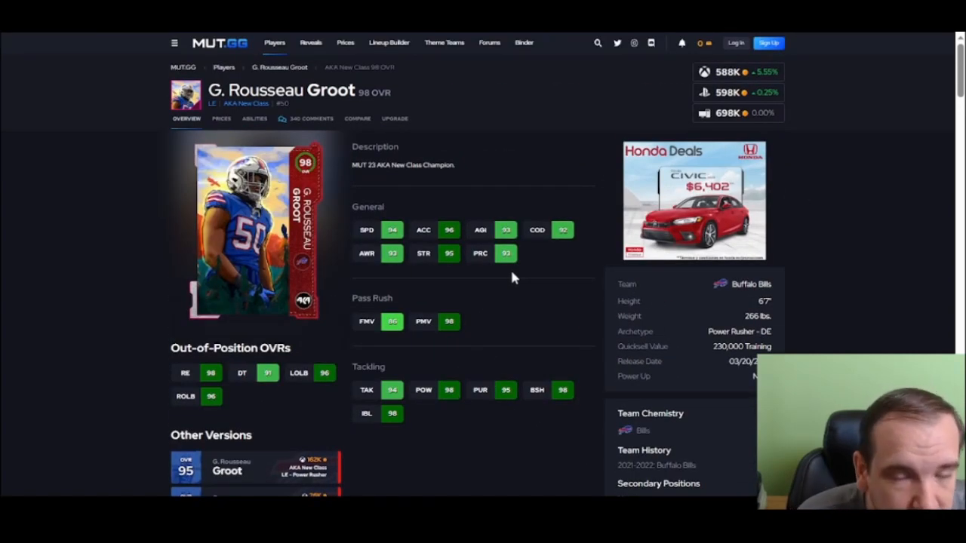
scroll(down, 3)
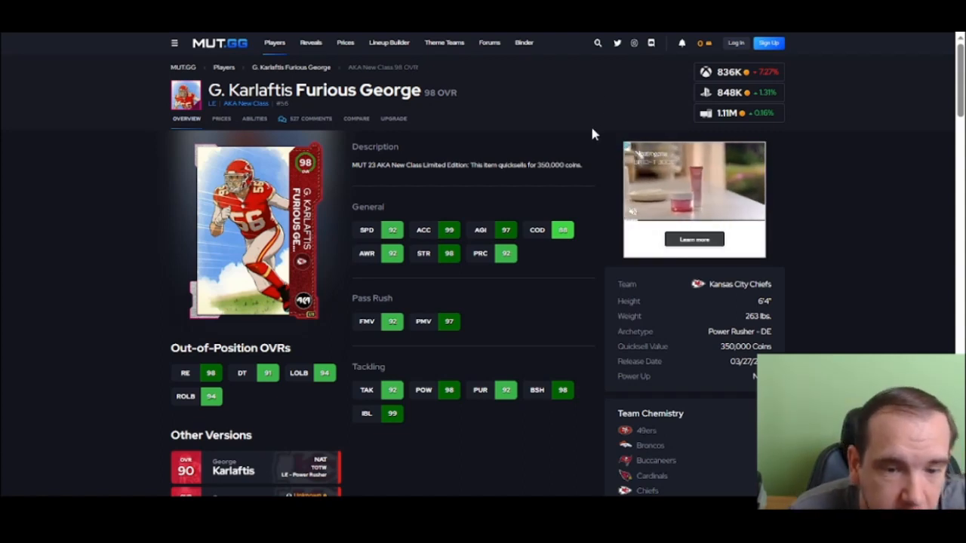
scroll(down, 3)
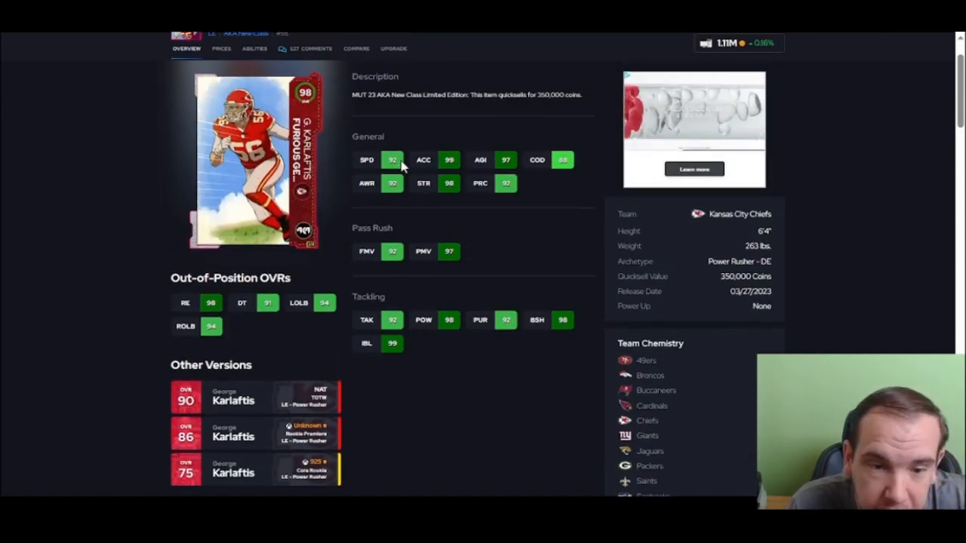
scroll(down, 3)
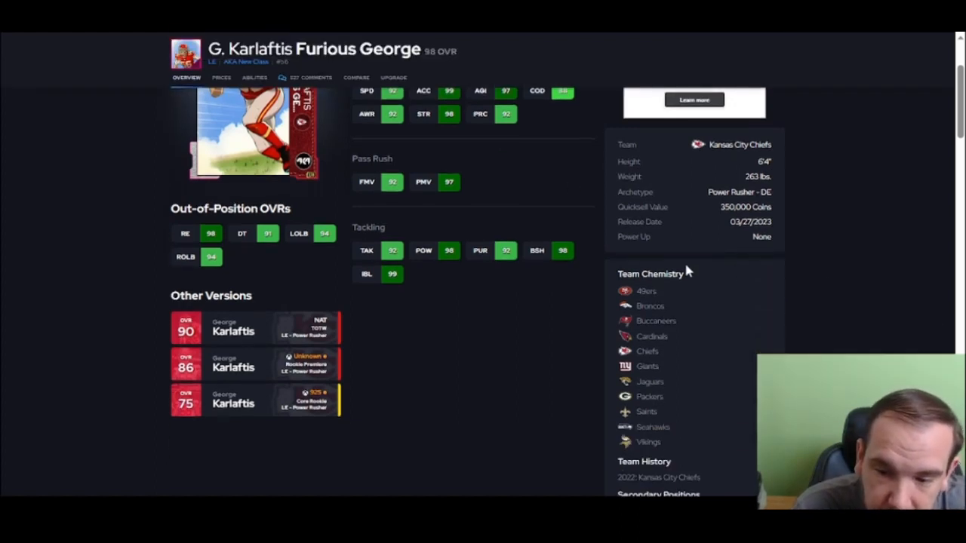
scroll(down, 3)
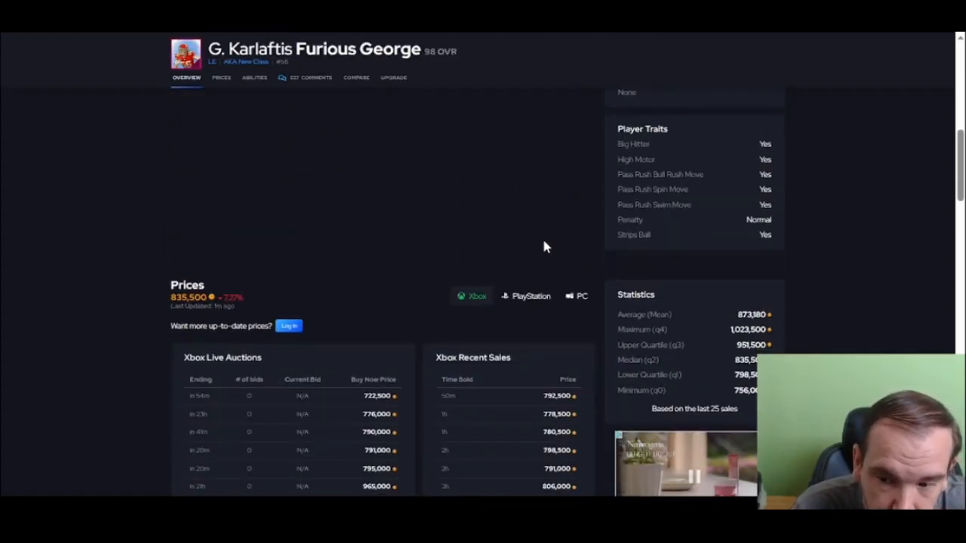
click(254, 77)
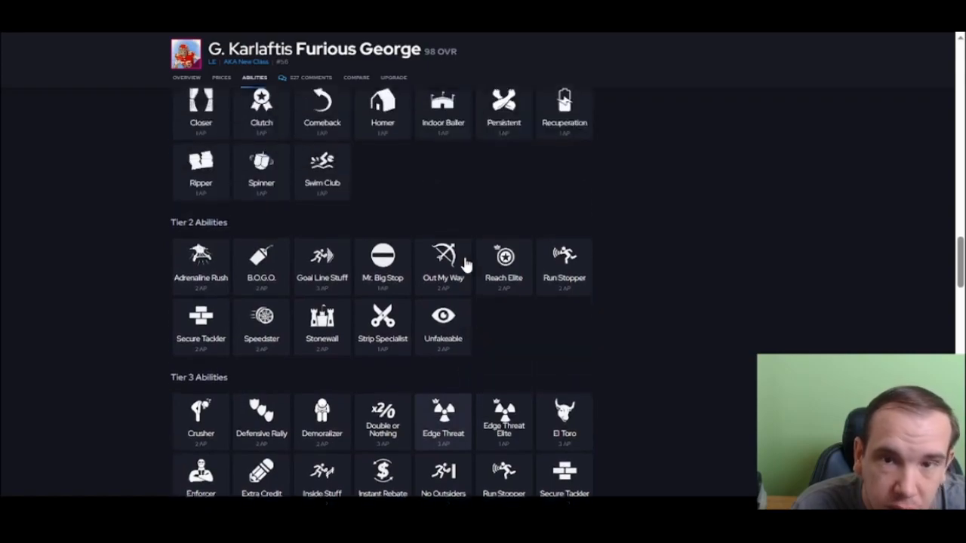
click(186, 118)
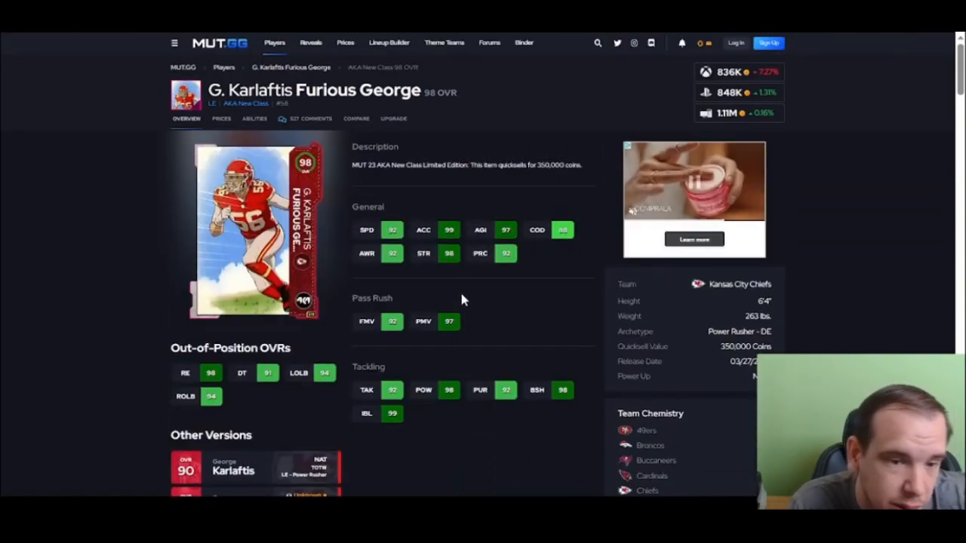
scroll(down, 3)
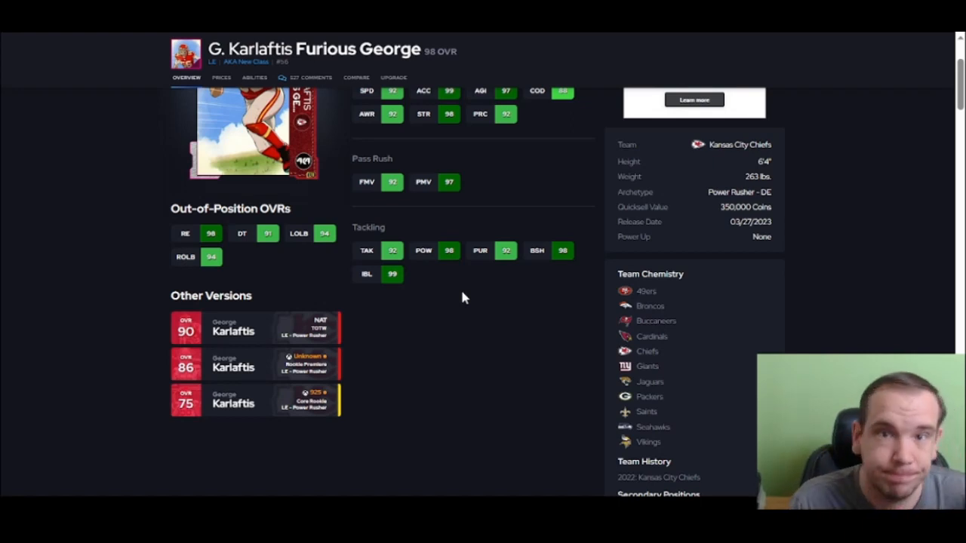
mouse_move(400, 207)
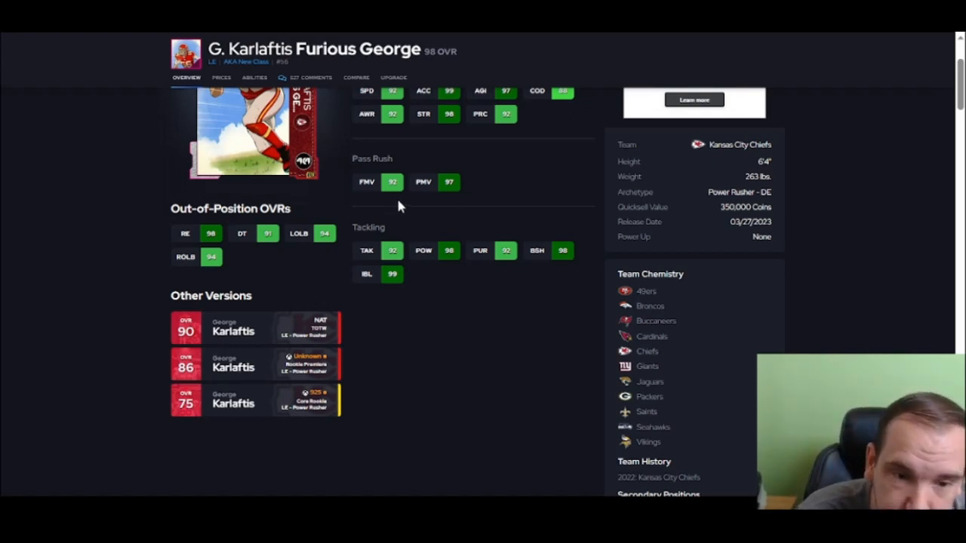
mouse_move(410, 186)
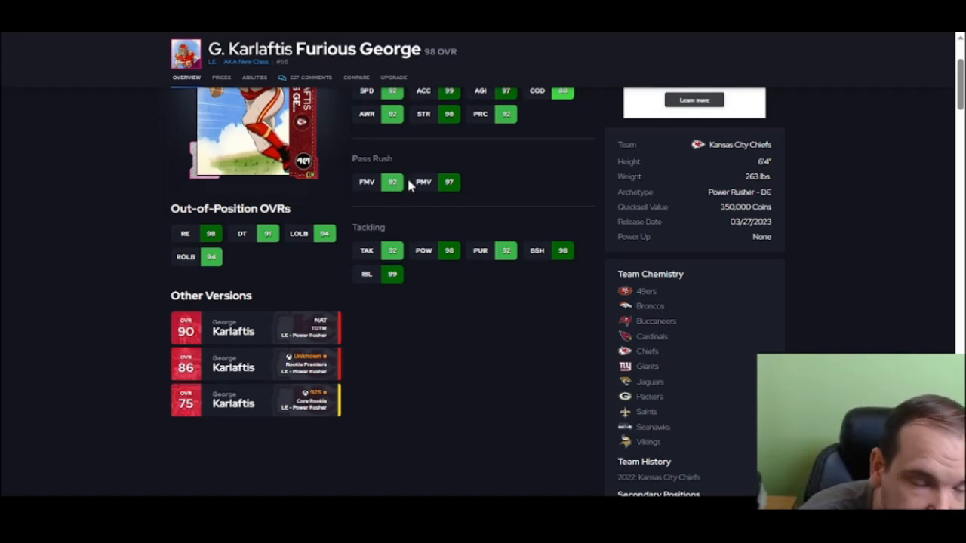
scroll(down, 3)
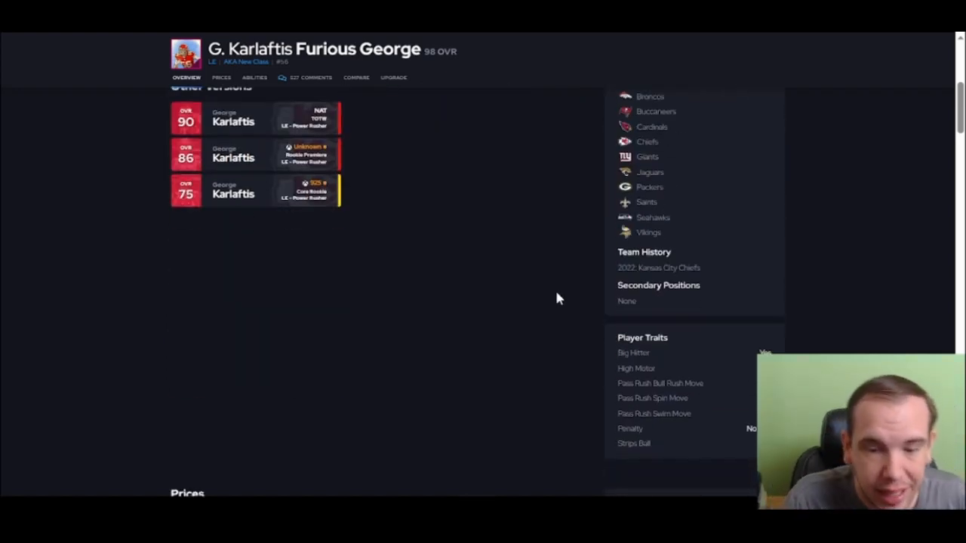
scroll(down, 3)
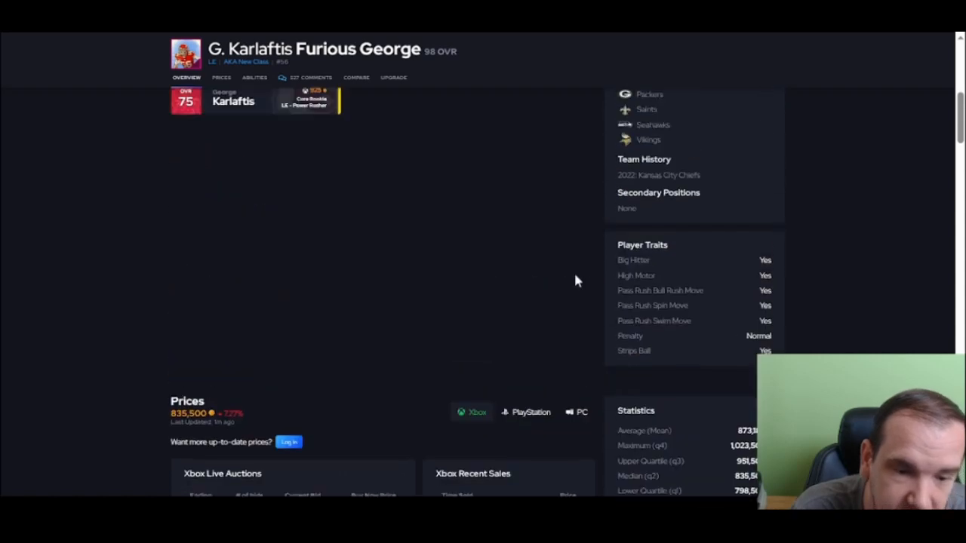